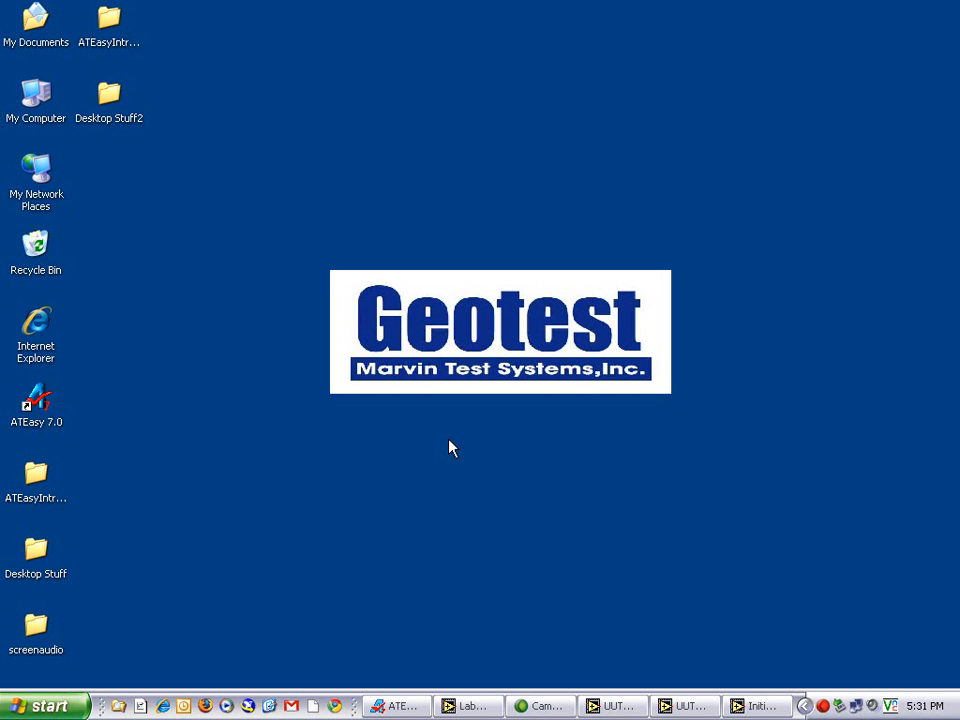
mouse_move(500, 452)
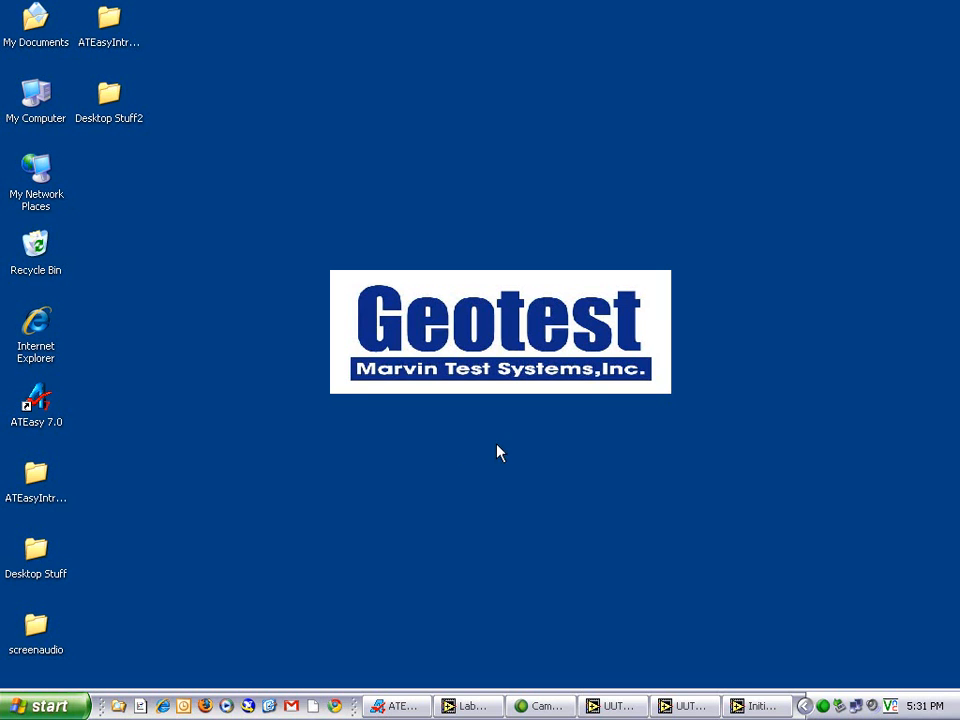
Glance at the Initialize VI front panel, then show the UUT_5V_VoltageTest front panel.
click(758, 706)
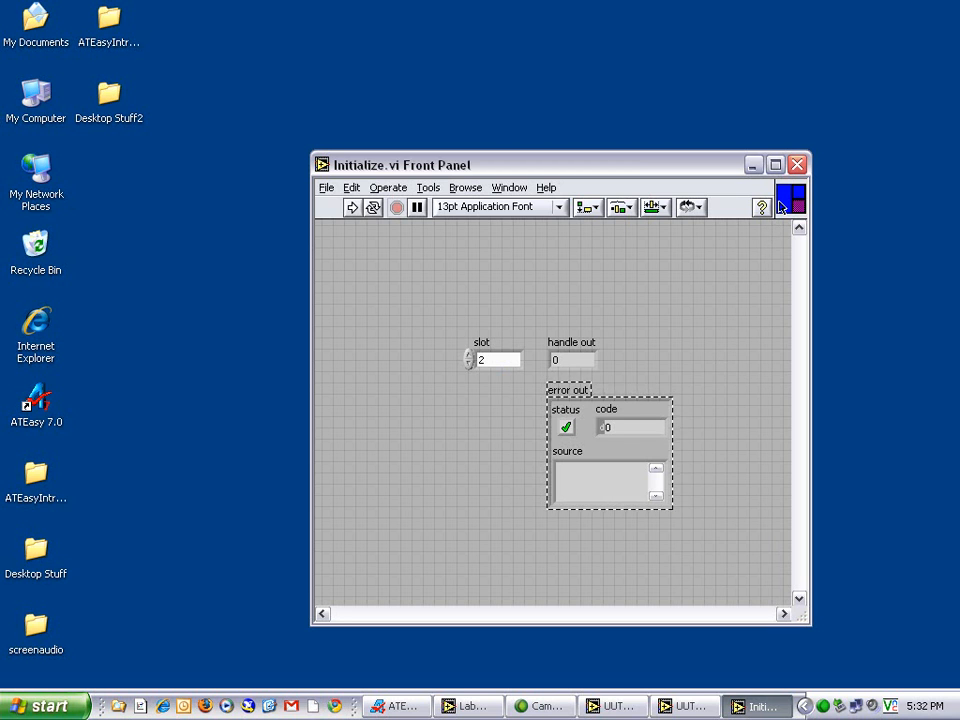
click(492, 360)
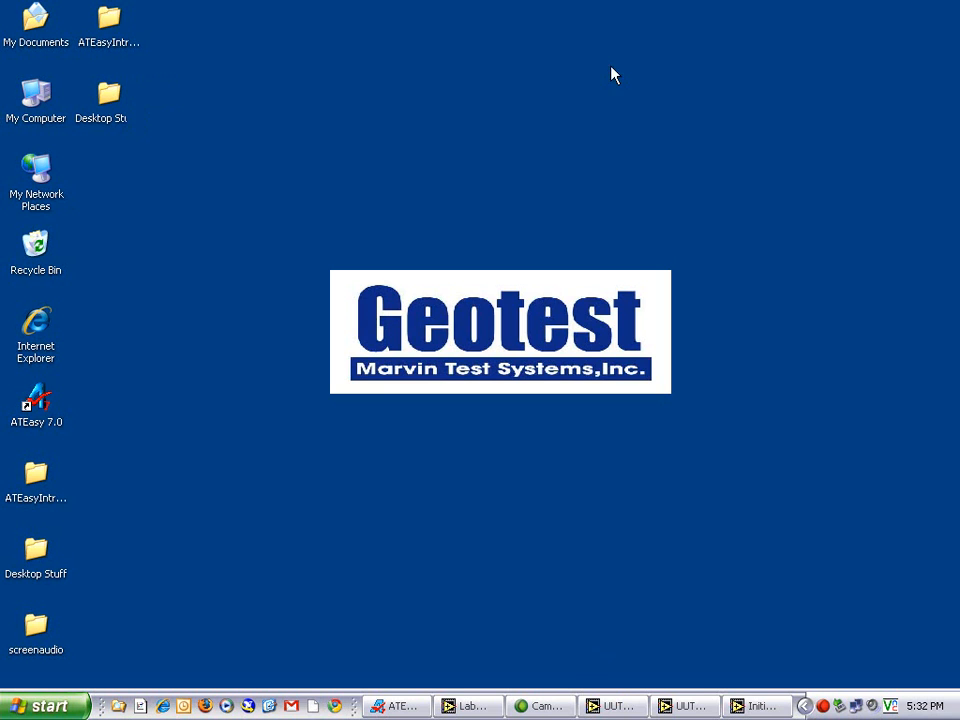
mouse_move(684, 706)
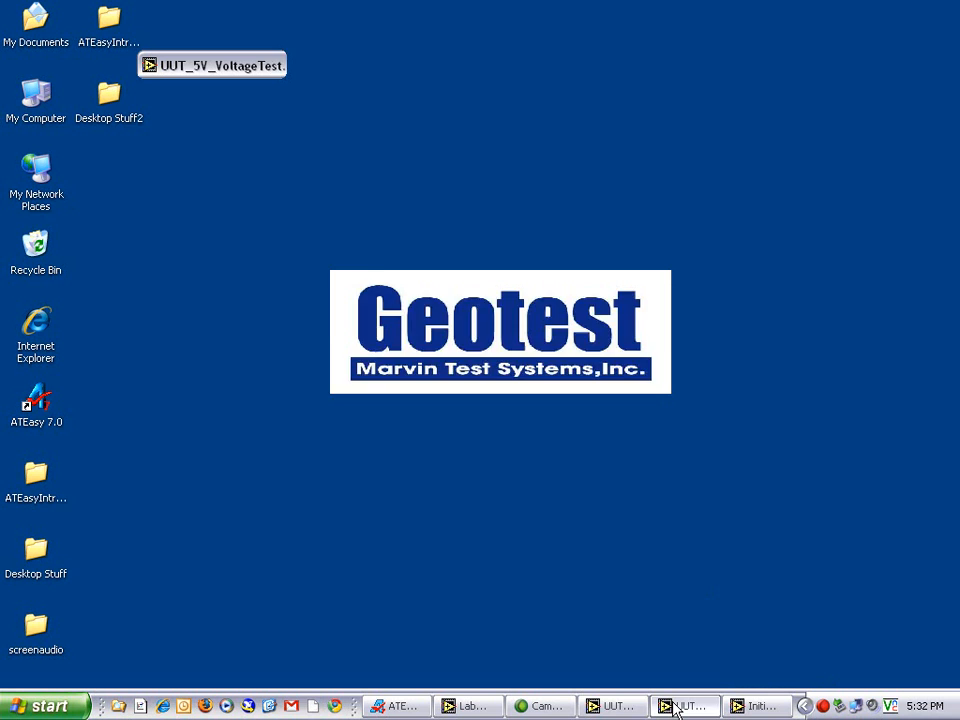
click(684, 706)
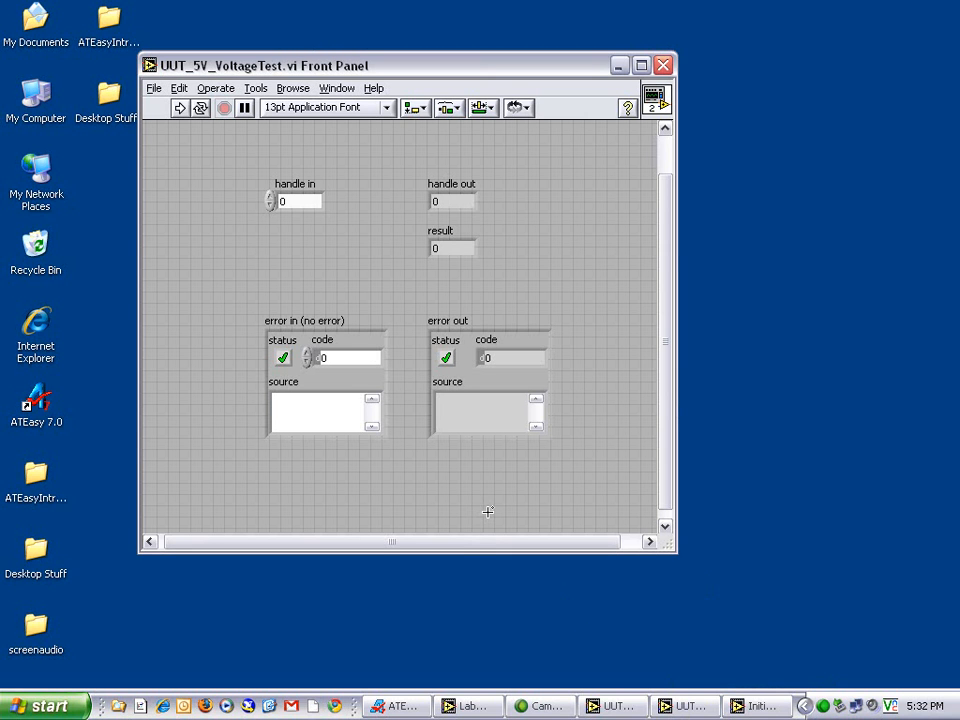
mouse_move(496, 516)
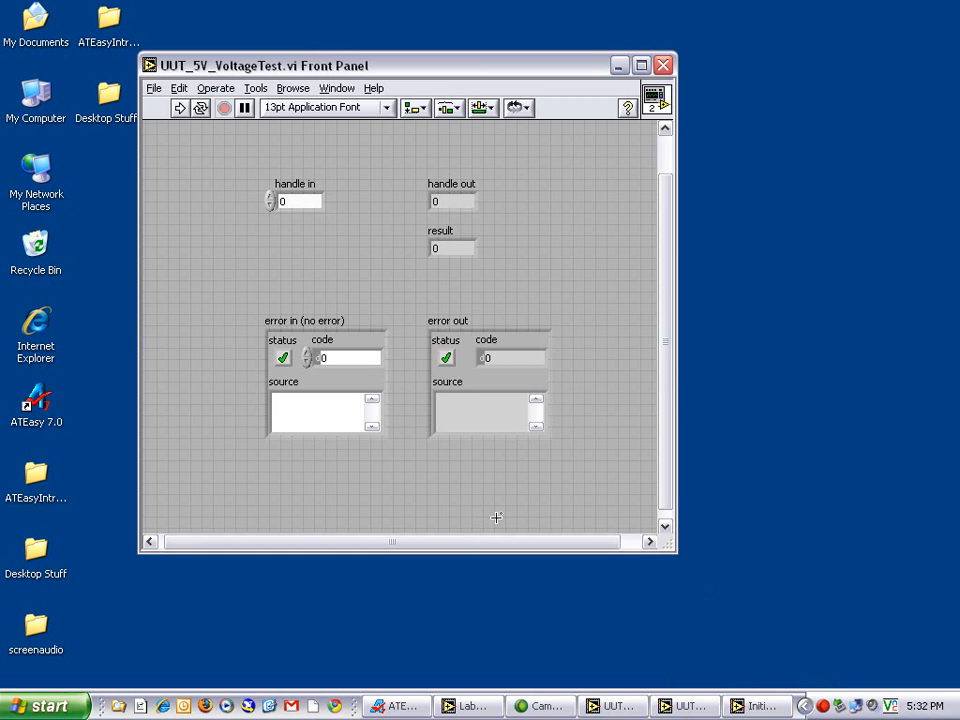
mouse_move(584, 500)
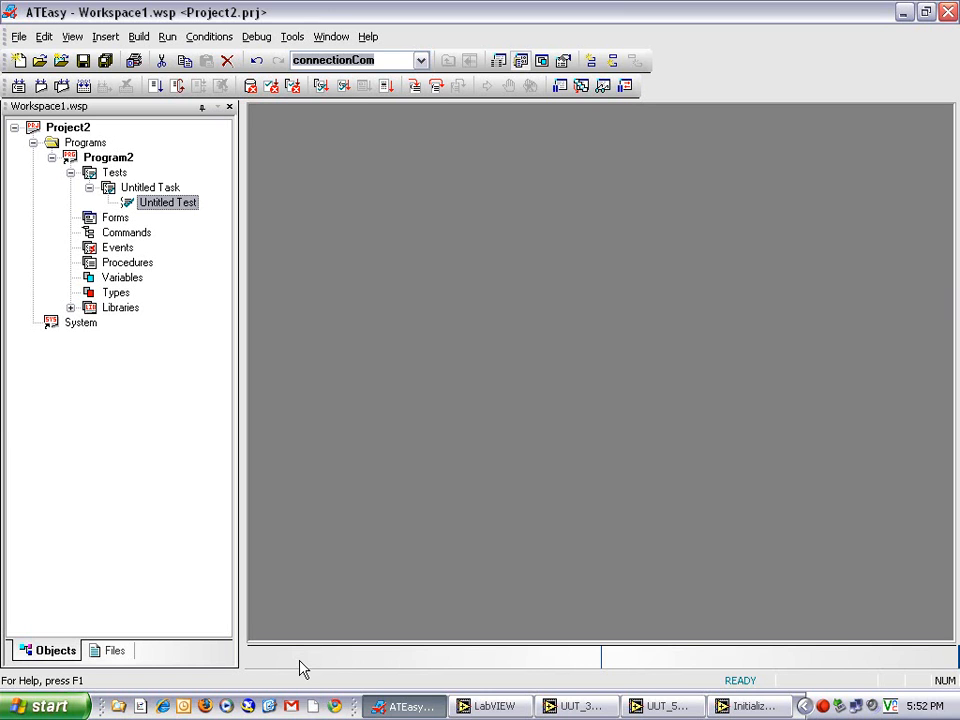
mouse_move(332, 660)
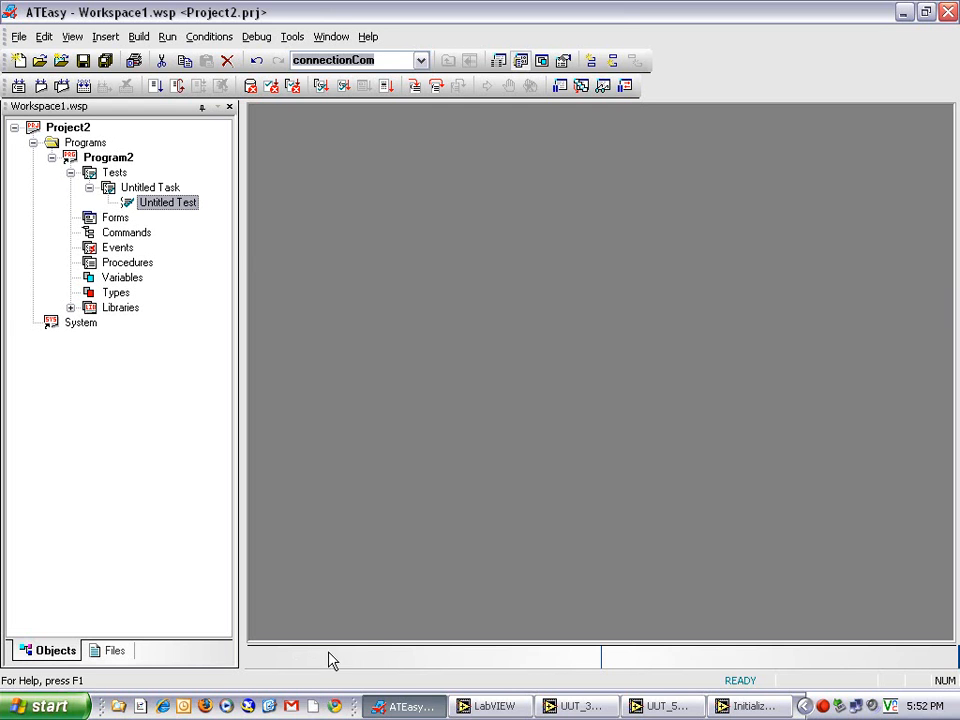
Choose Initialize, UUT_3_3V_VoltageTest and UUT_5V_VoltageTest VIs in the LabVIEW import dialog under Procedures.
click(128, 262)
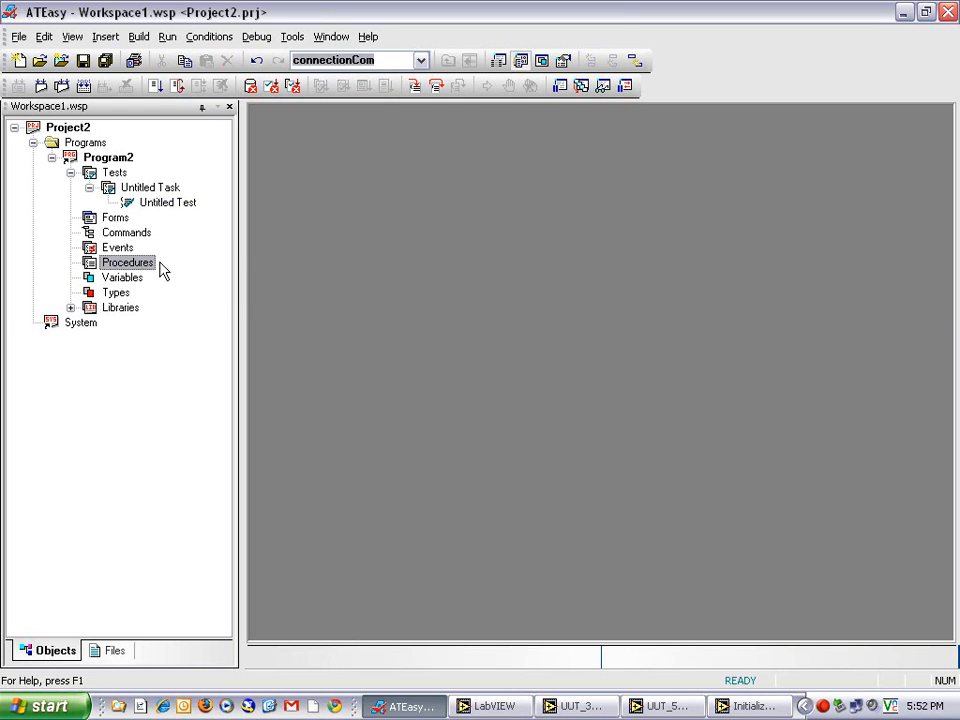
click(104, 36)
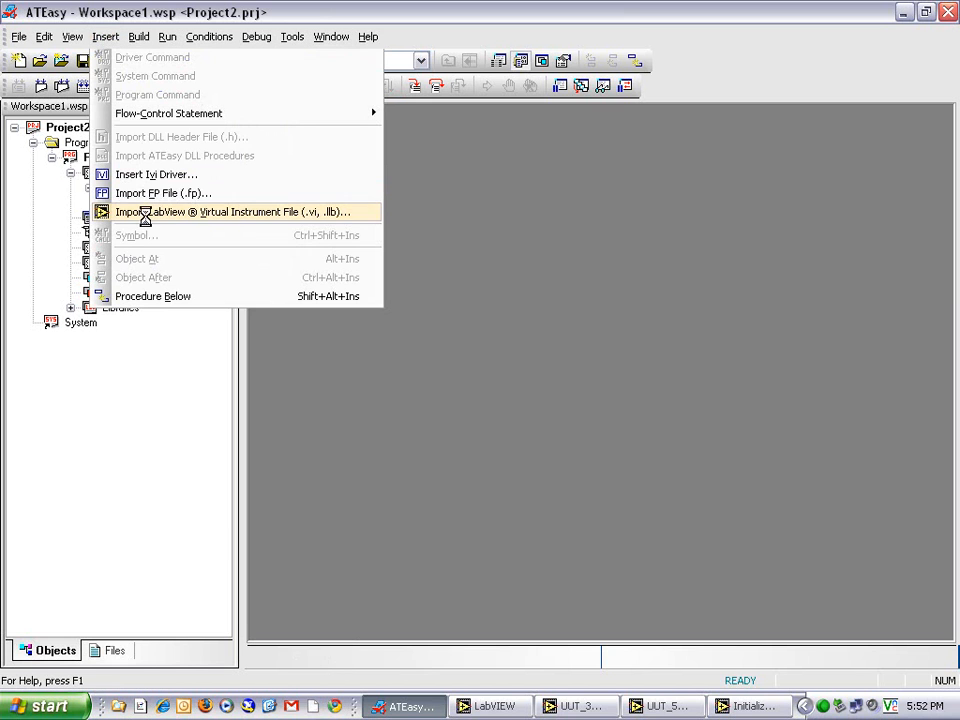
click(232, 212)
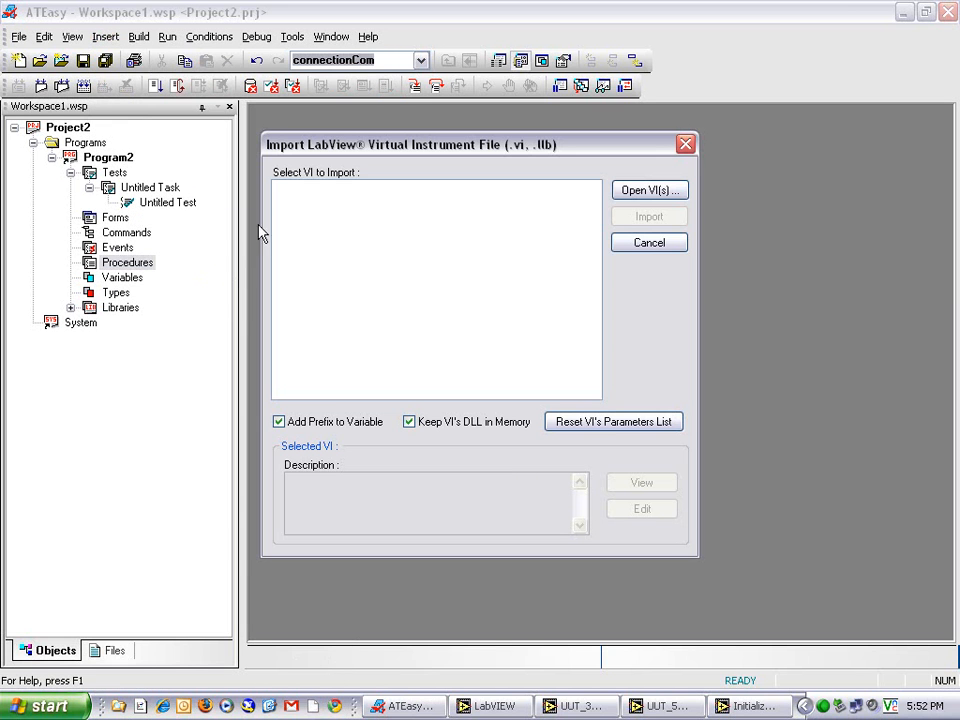
click(648, 190)
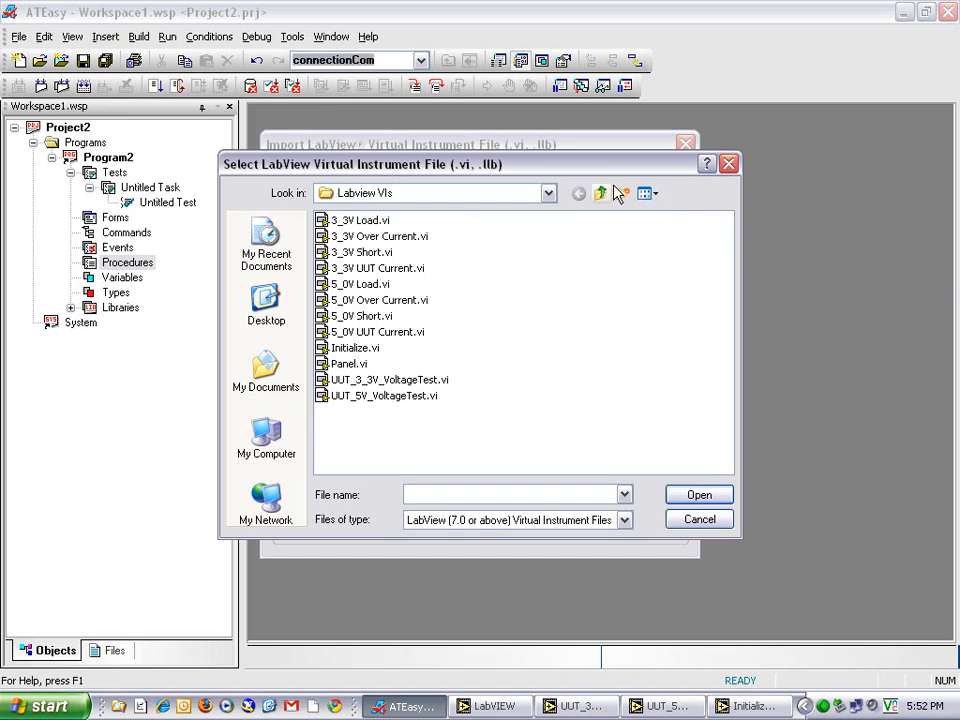
click(354, 348)
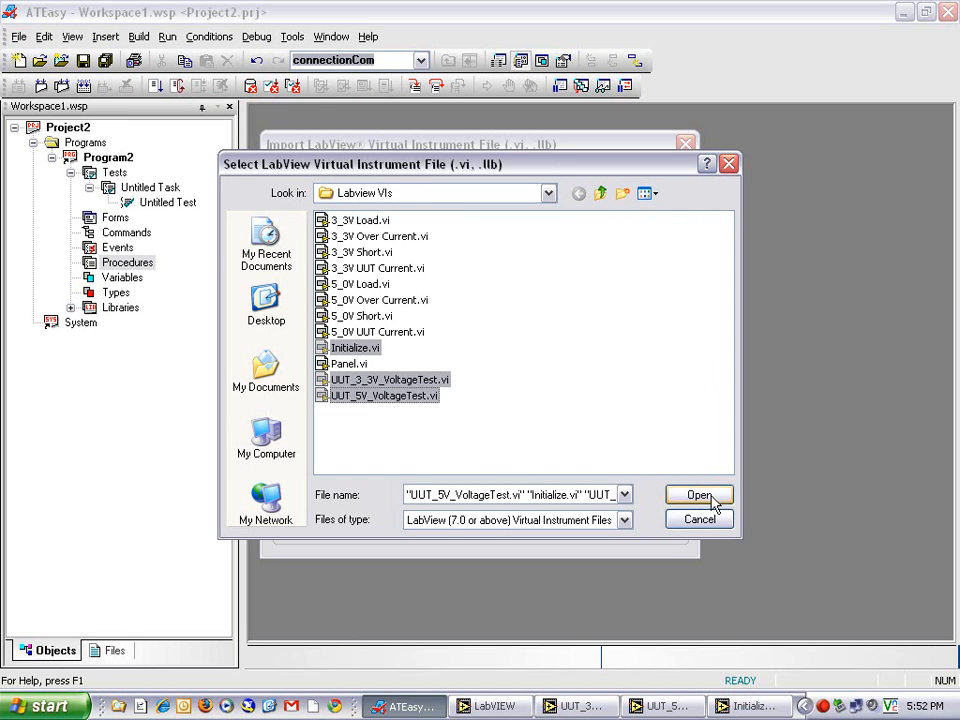
click(700, 496)
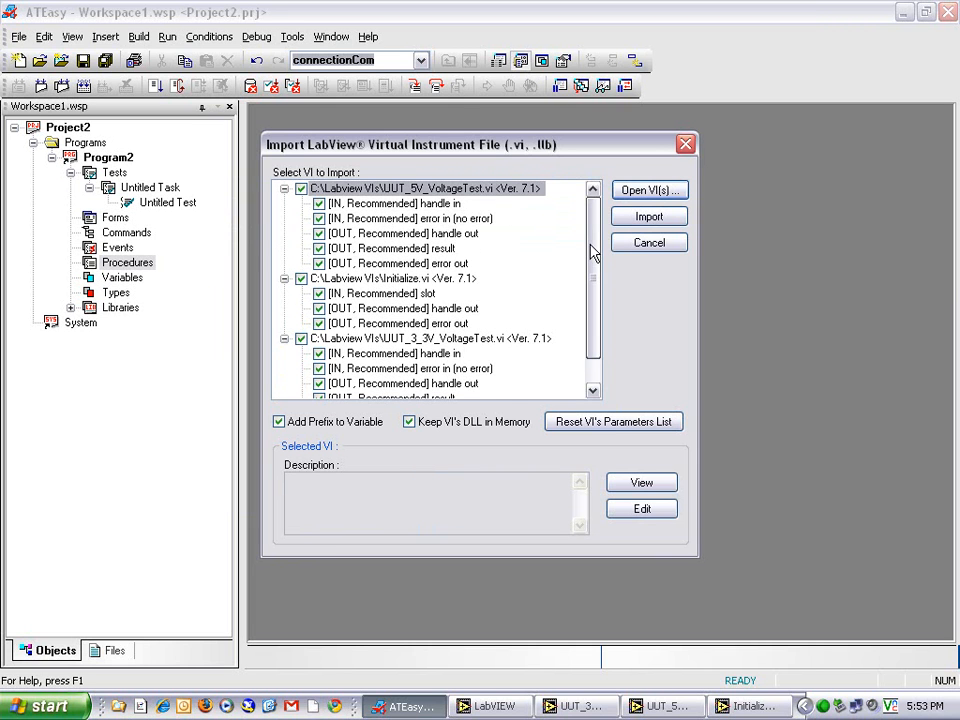
mouse_move(600, 310)
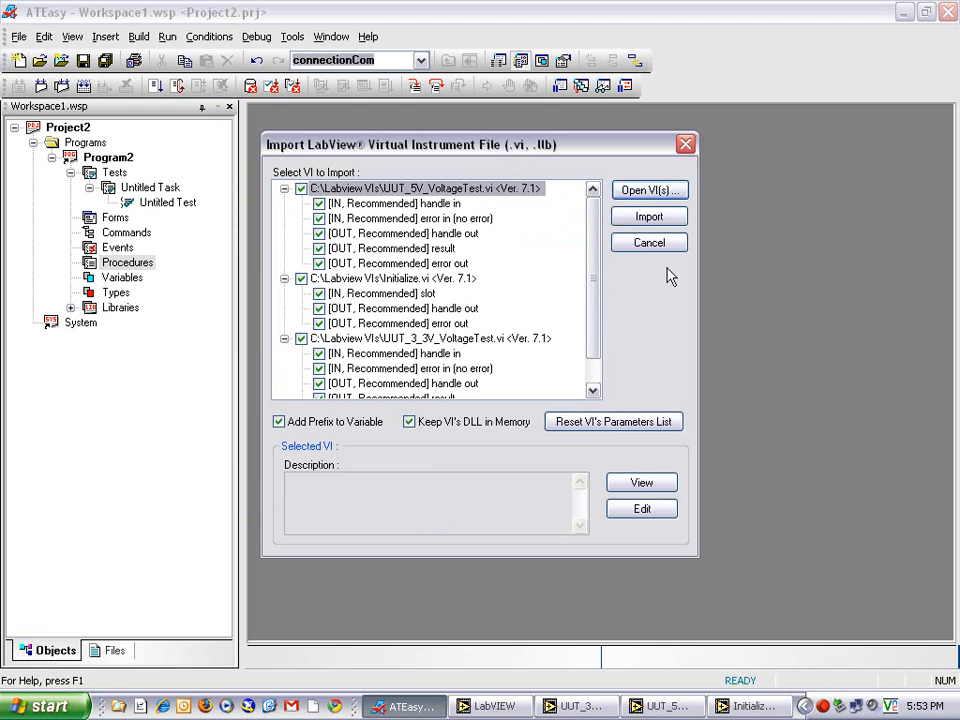
Import the VIs as procedures and move Initialize ahead of UUT_5V_VoltageTest.
click(648, 216)
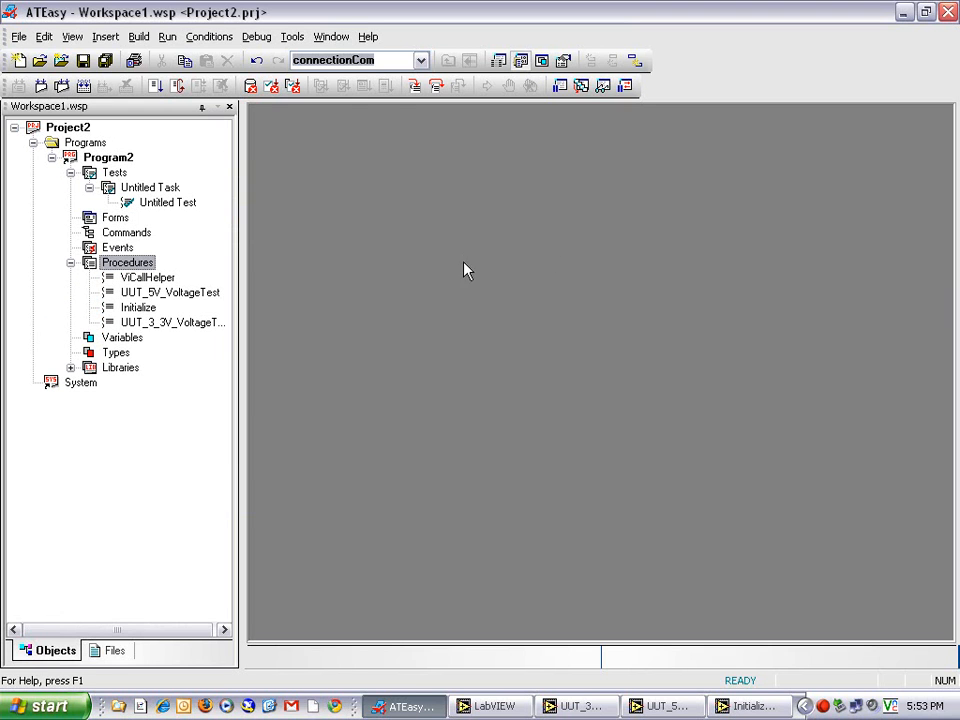
click(168, 292)
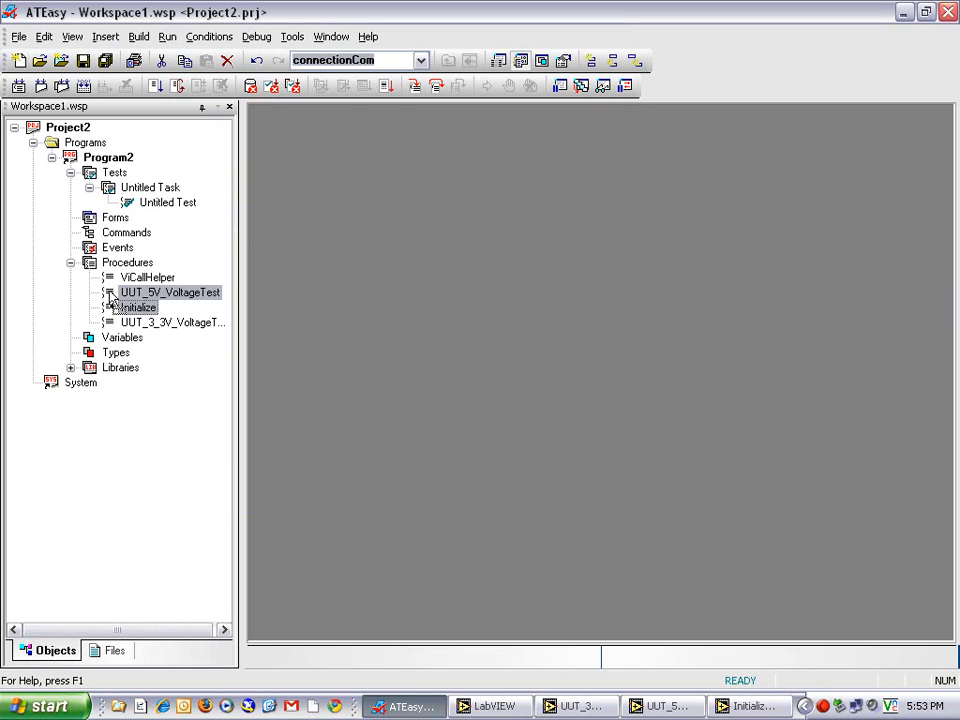
click(138, 292)
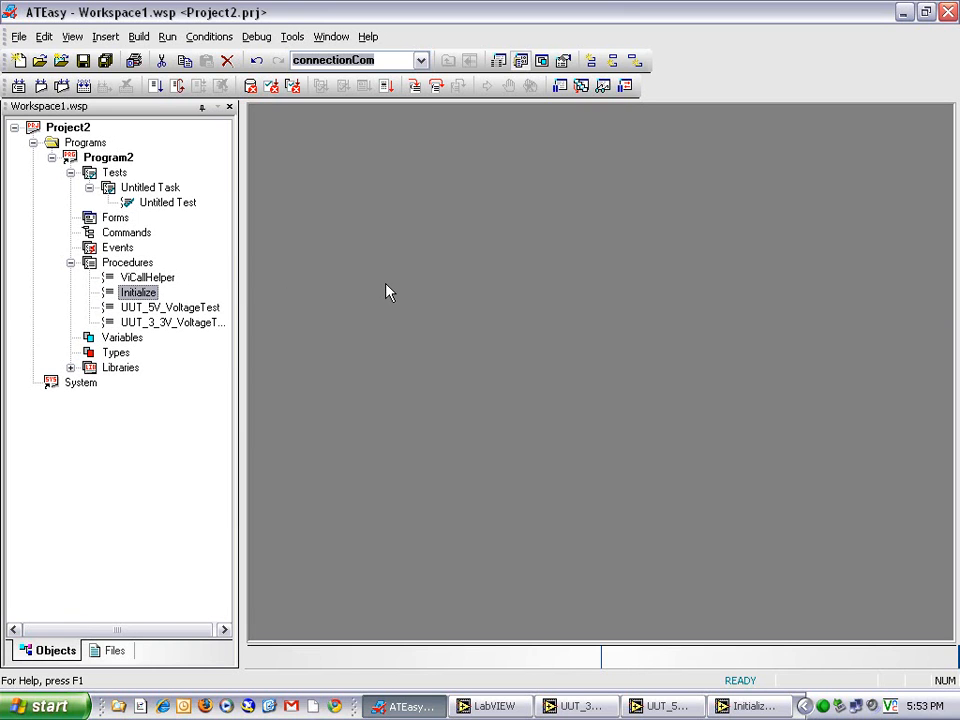
mouse_move(400, 288)
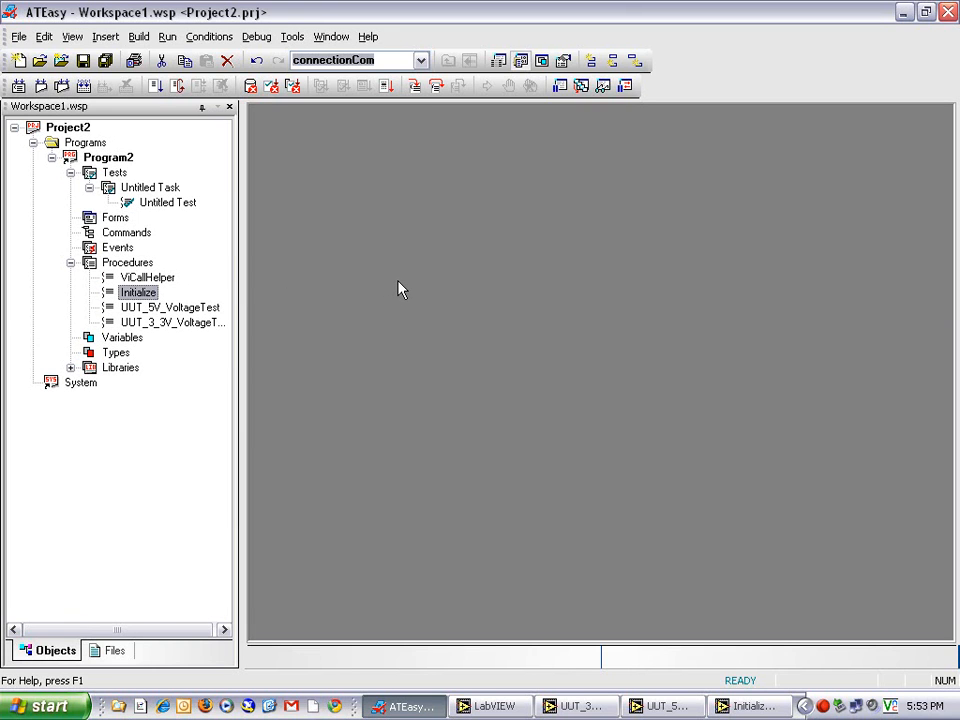
mouse_move(420, 288)
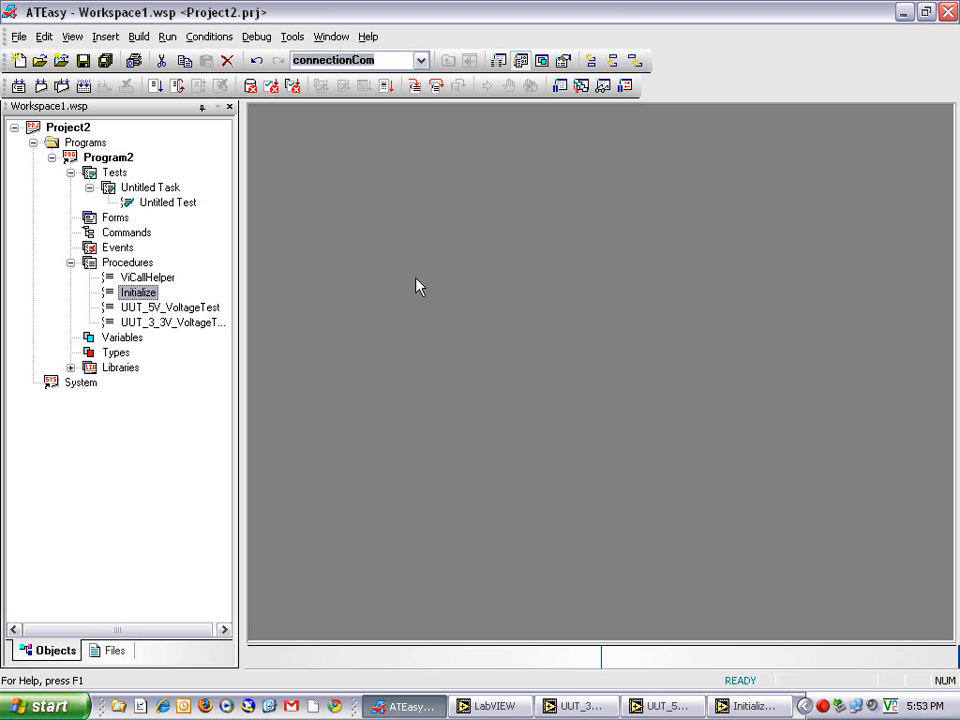
mouse_move(92, 344)
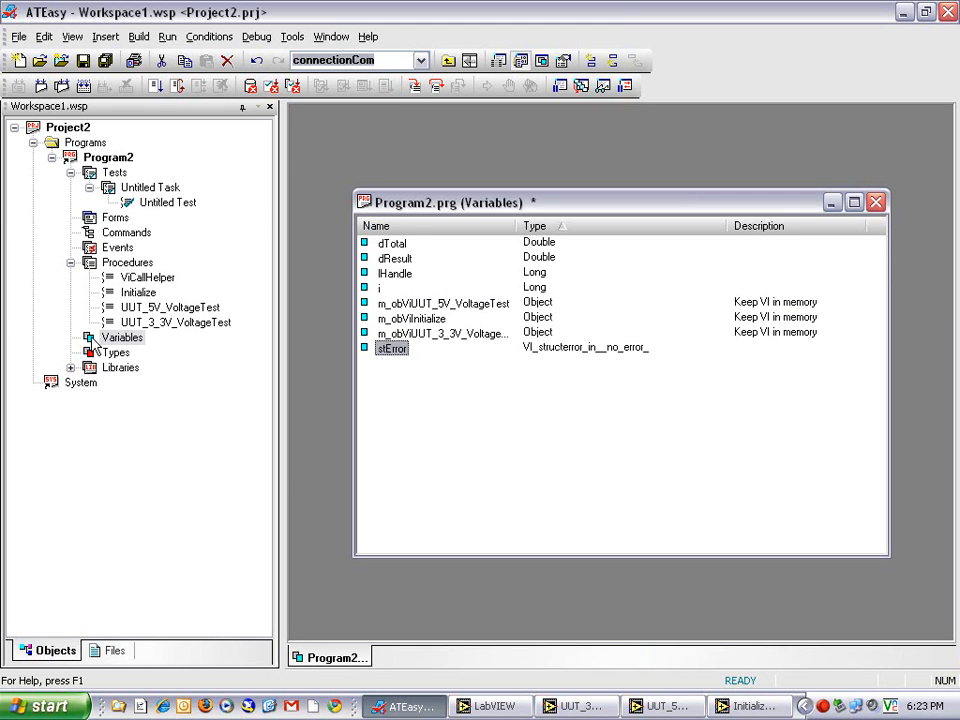
Inspect the stError, dTotal, dResult, i and m_objVIUUT_5V_VoltageTest variables.
click(392, 242)
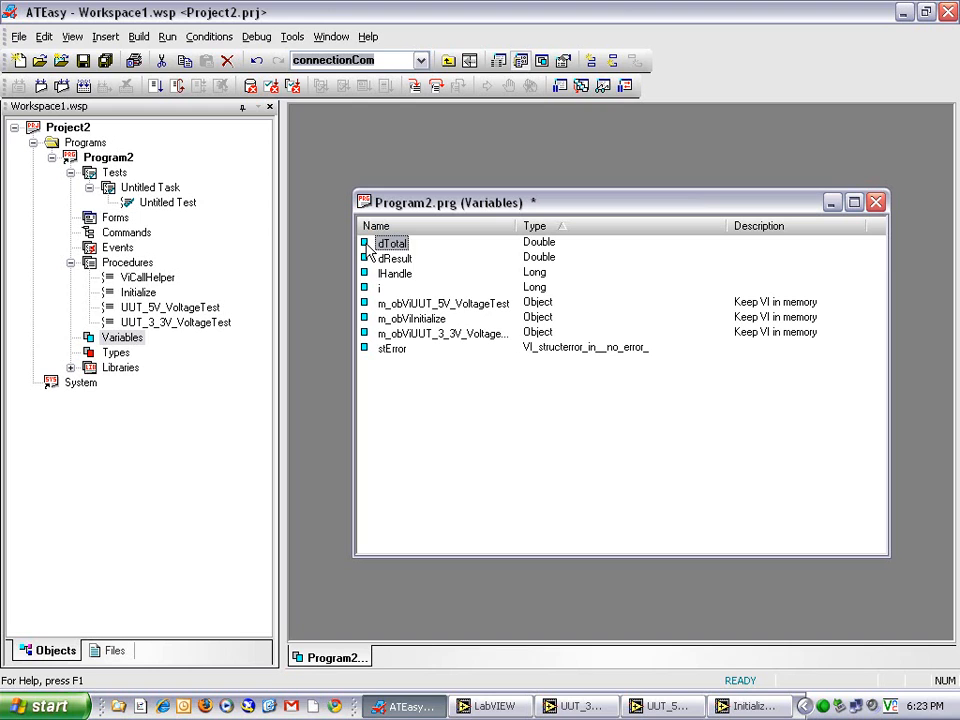
click(396, 258)
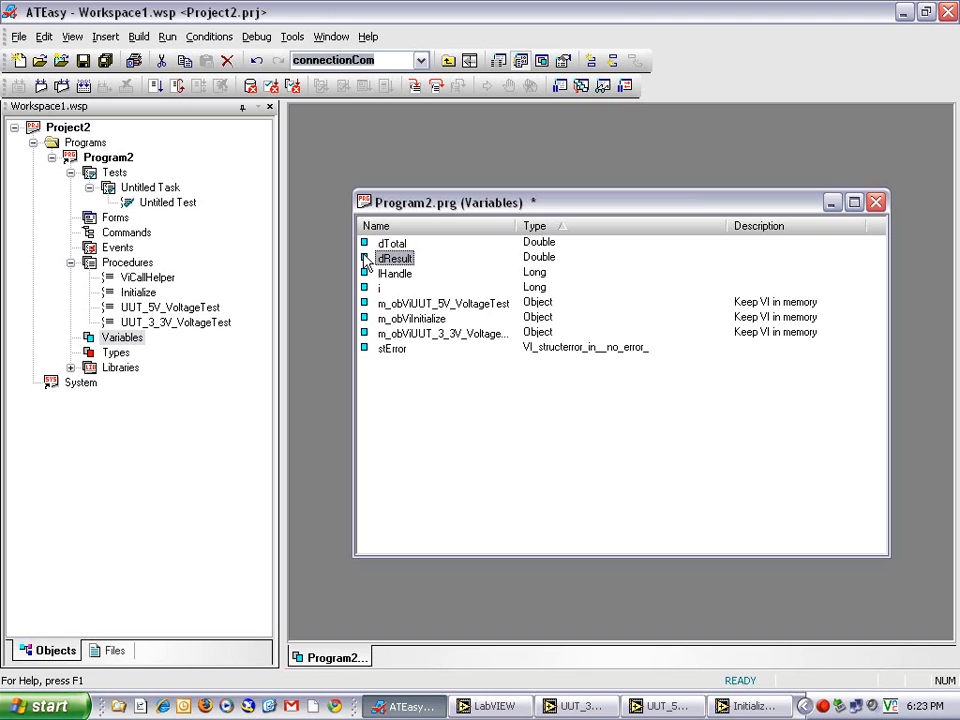
click(394, 272)
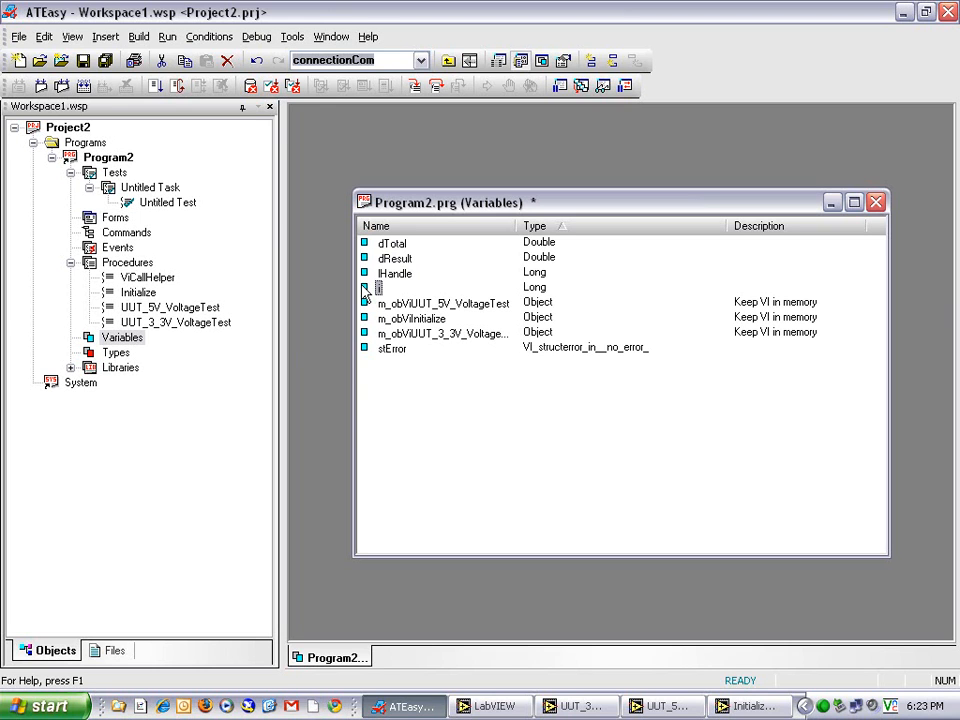
click(392, 348)
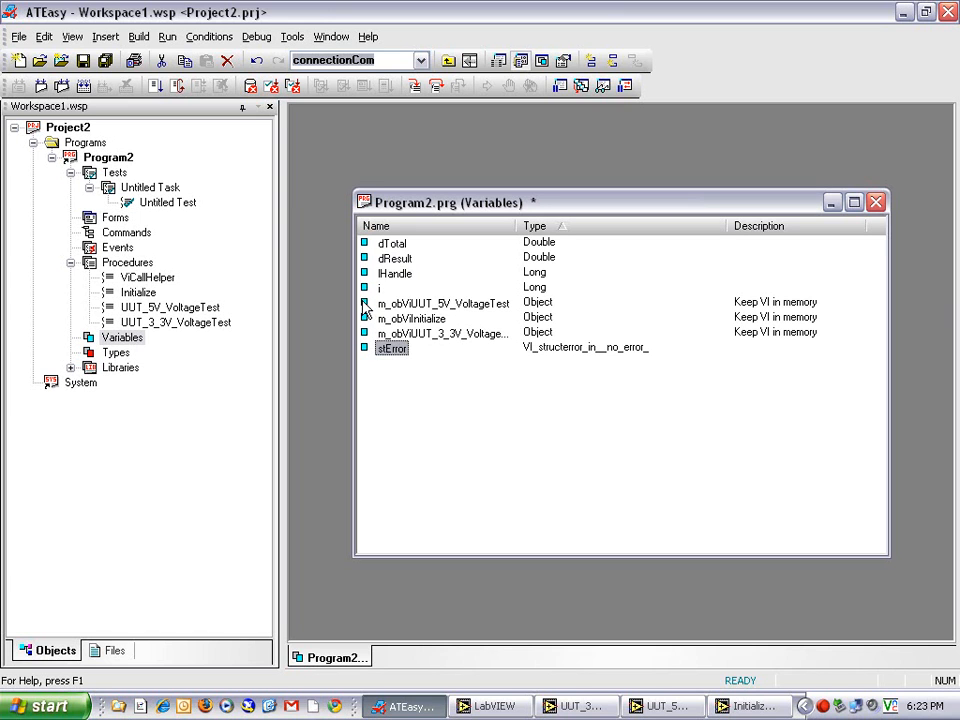
click(444, 332)
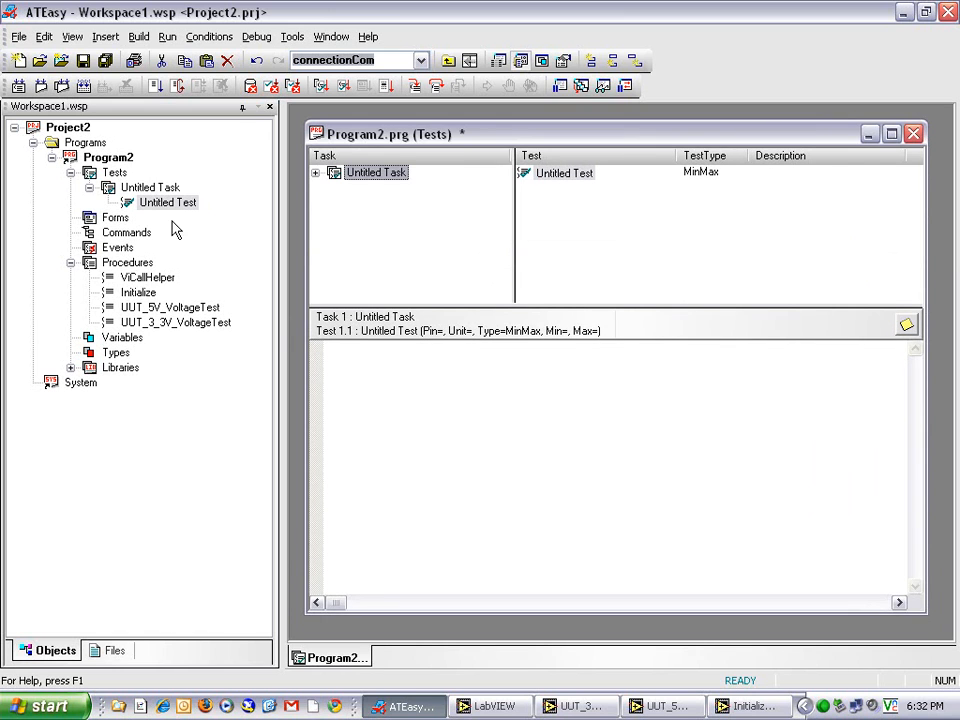
Rename the test to UUT3_3VTest and the task to UUTTests.
double_click(168, 200)
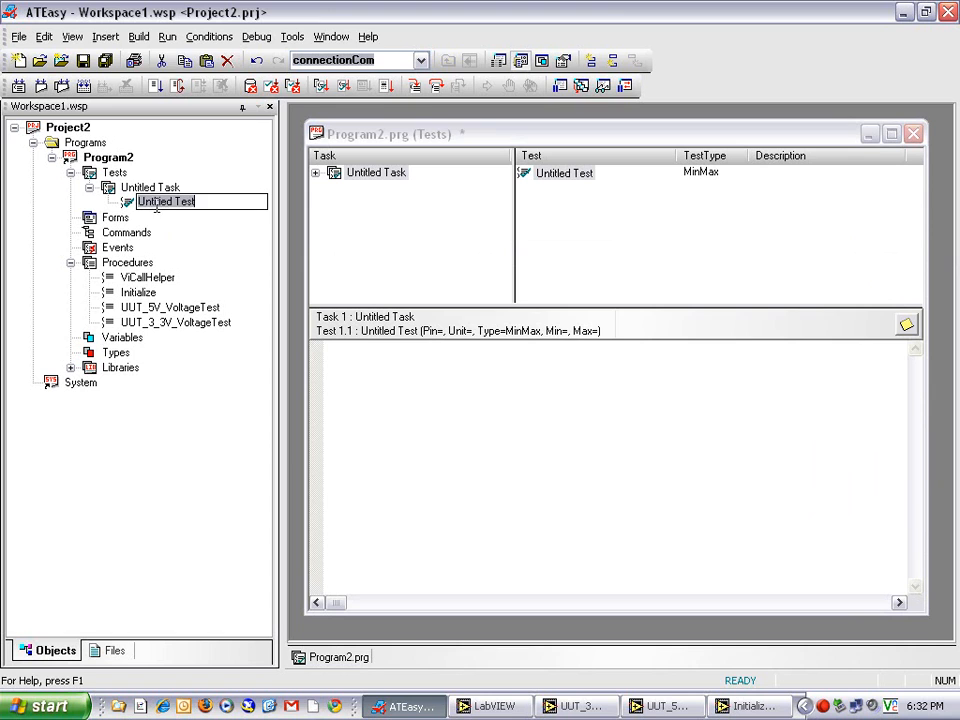
text(UUT3_3VTest)
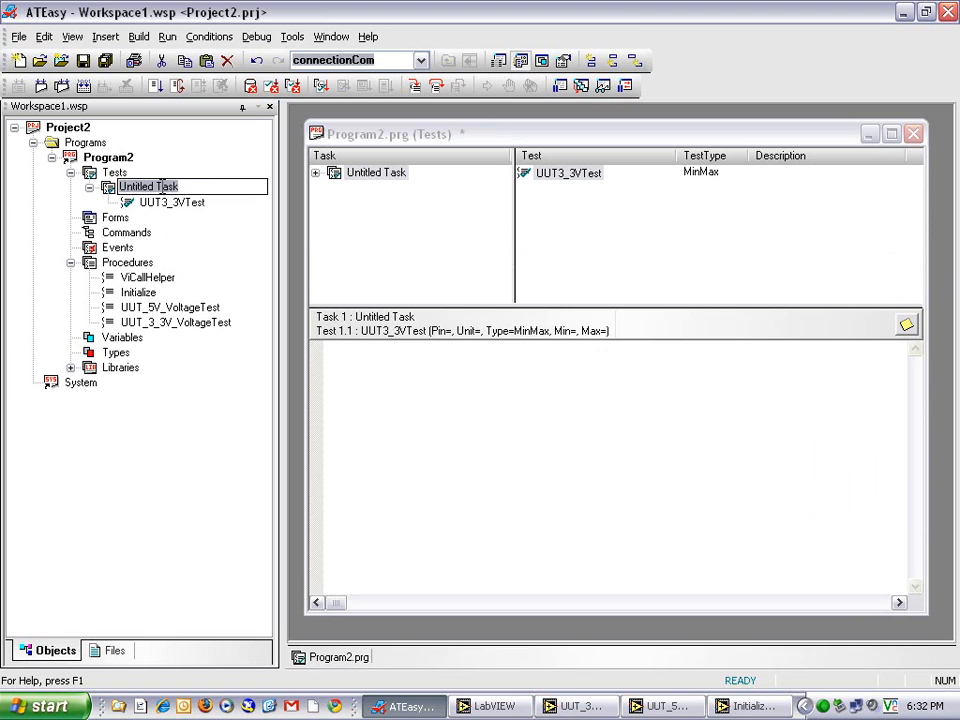
text(UUTTests)
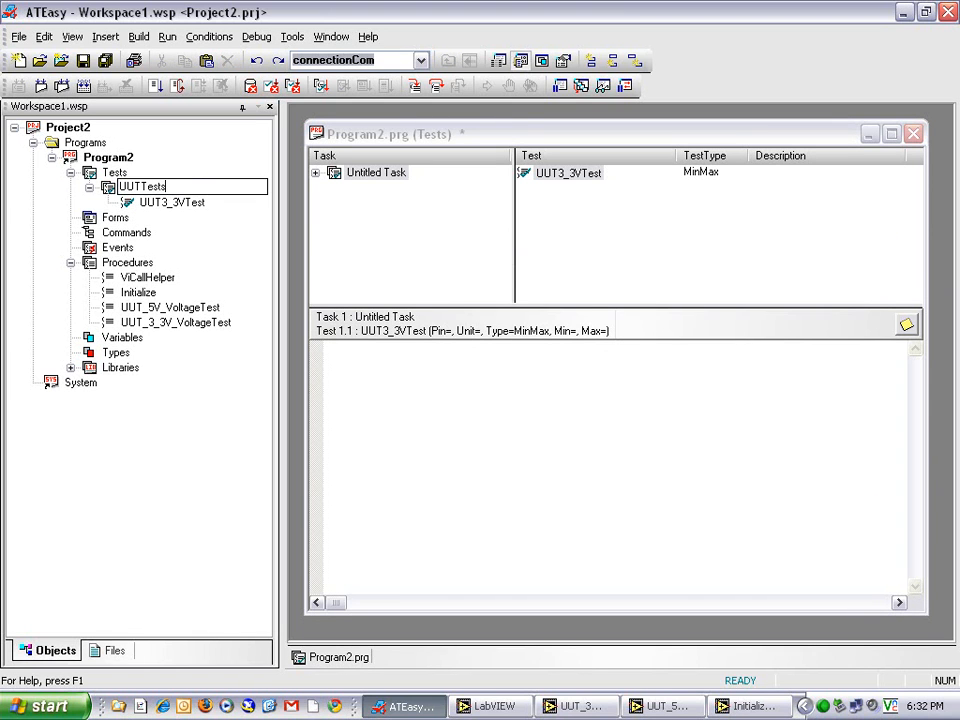
key(Return)
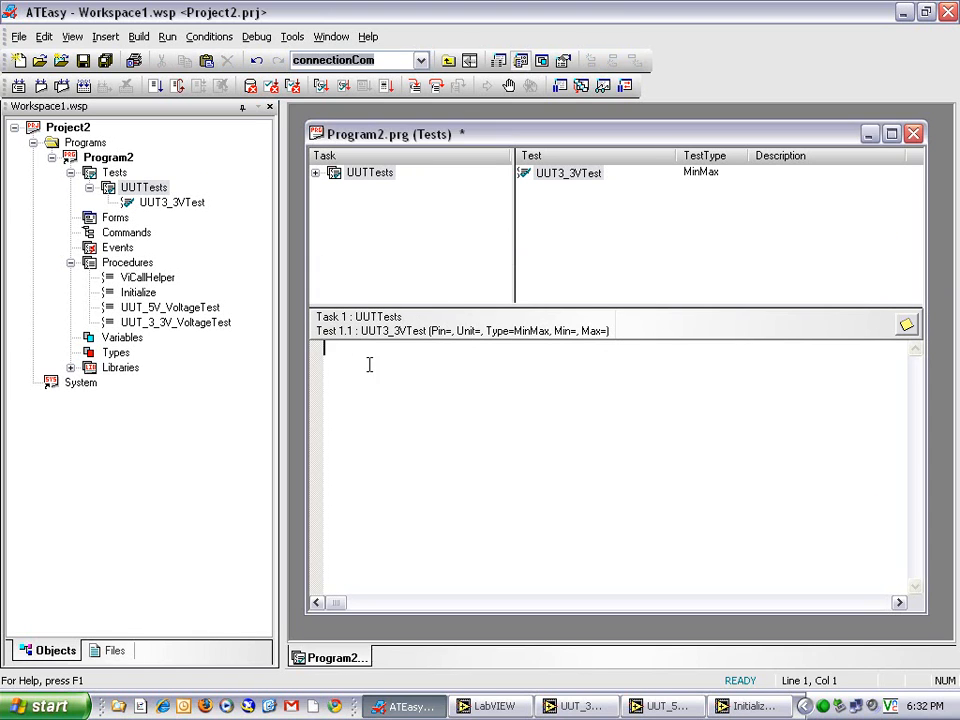
Write the call Initialize(2, lHandle, stError) at the top of the test code.
text(In)
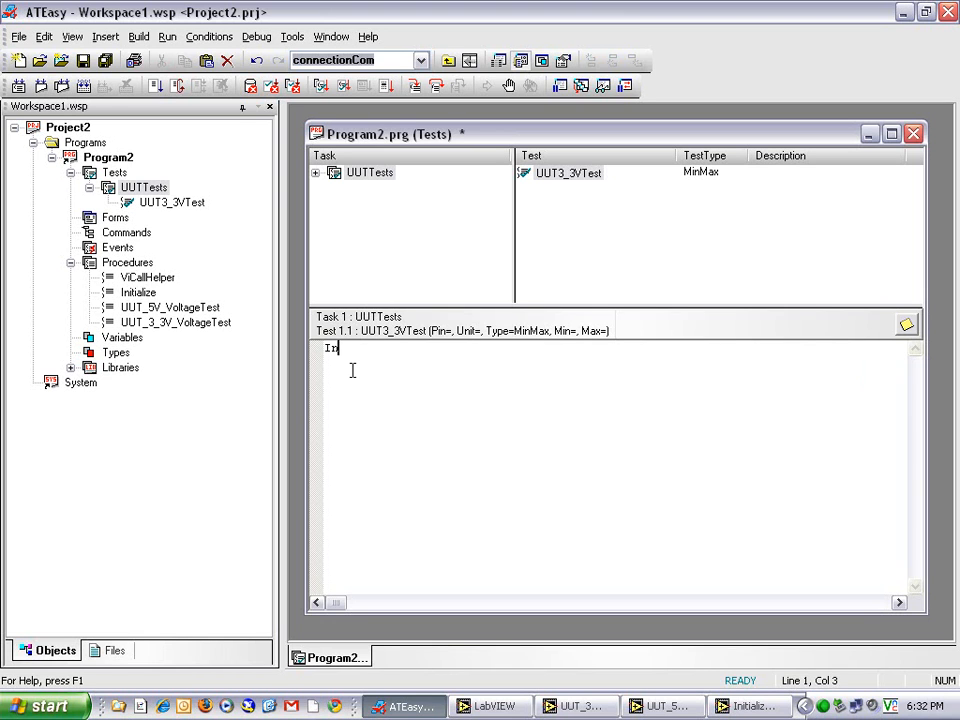
text(ti)
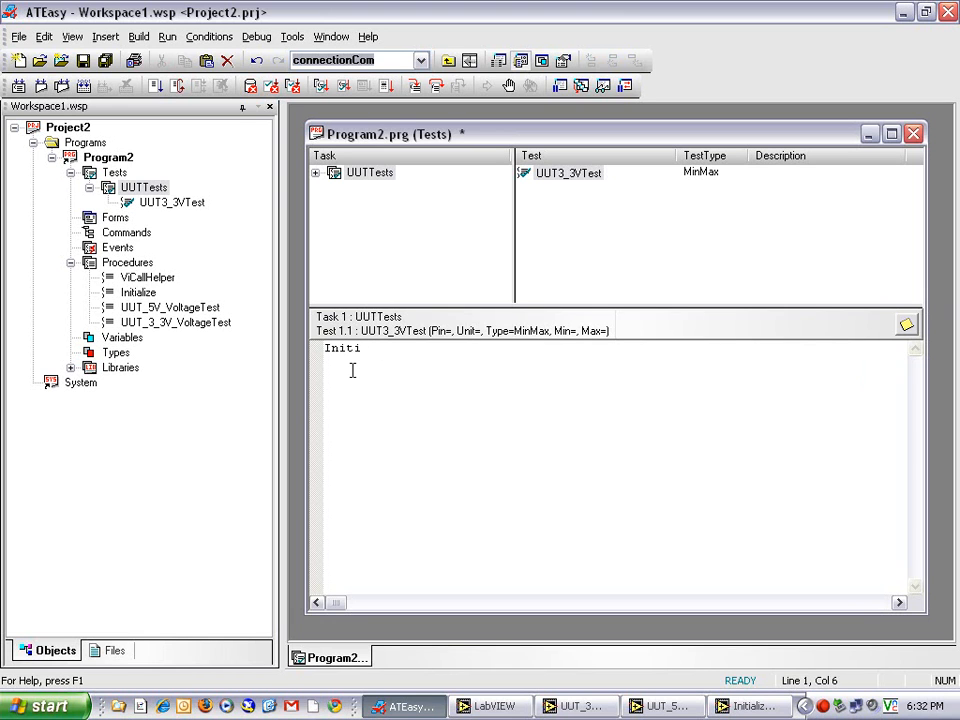
text(alize(2,)
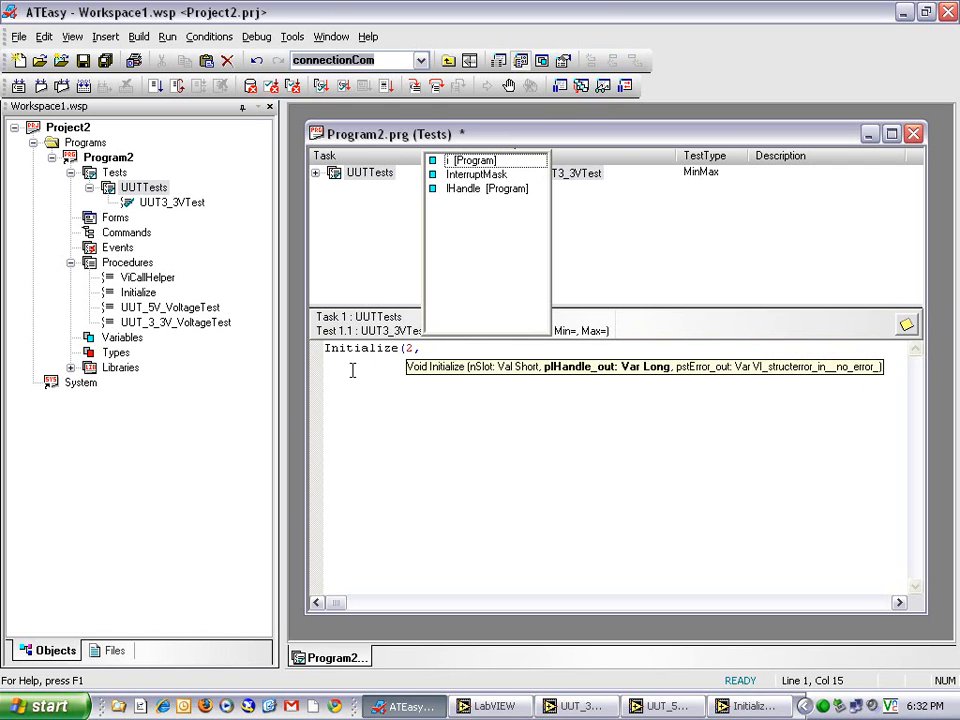
text(lHandle,)
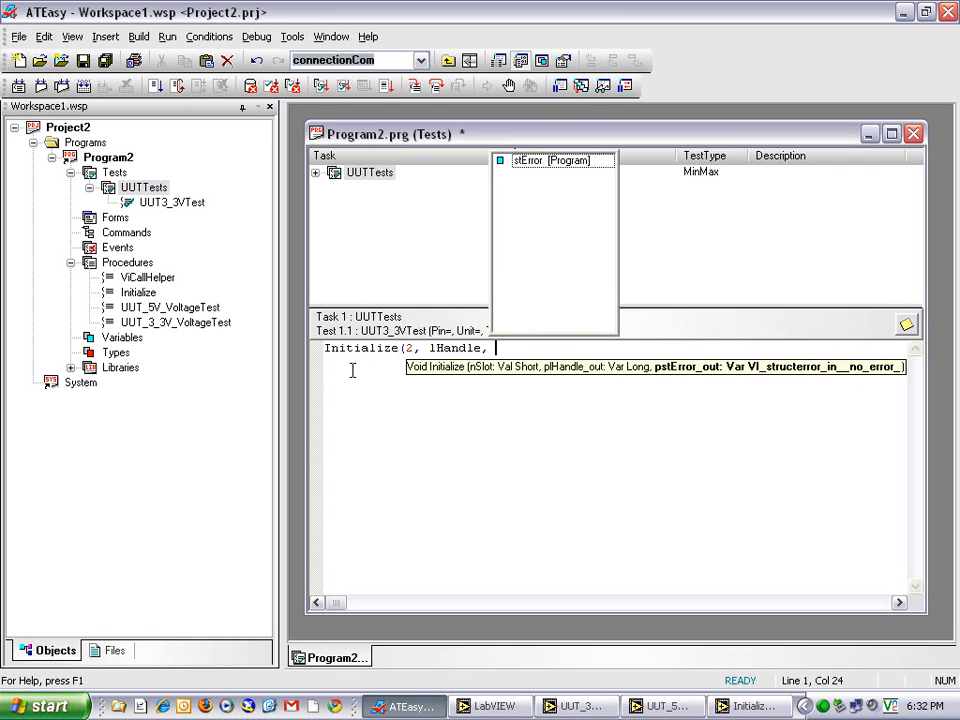
text(stError)
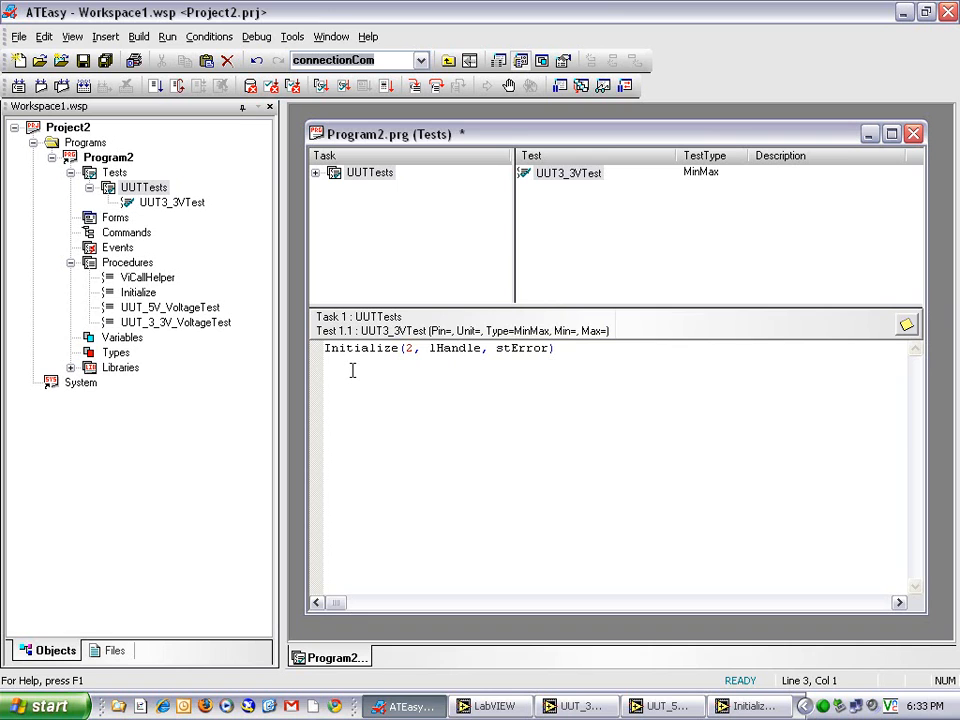
Add a for i=0 to 9 loop calling UUT_3_3V_VoltageTest(lHandle, stError, lHandle, dResult, stError).
text(f)
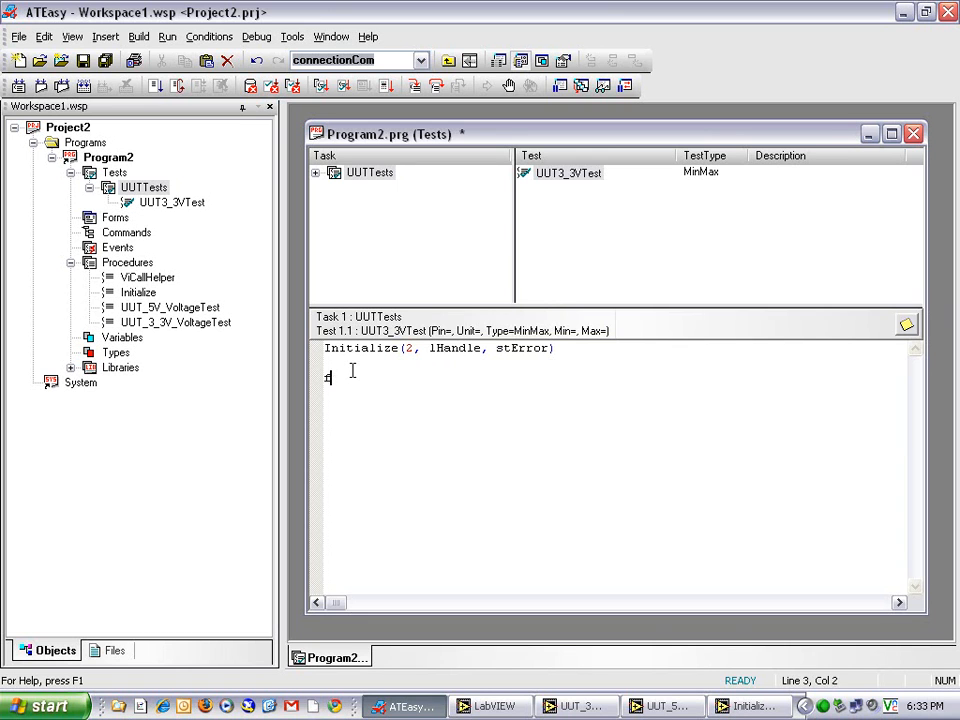
text(for i=0 to)
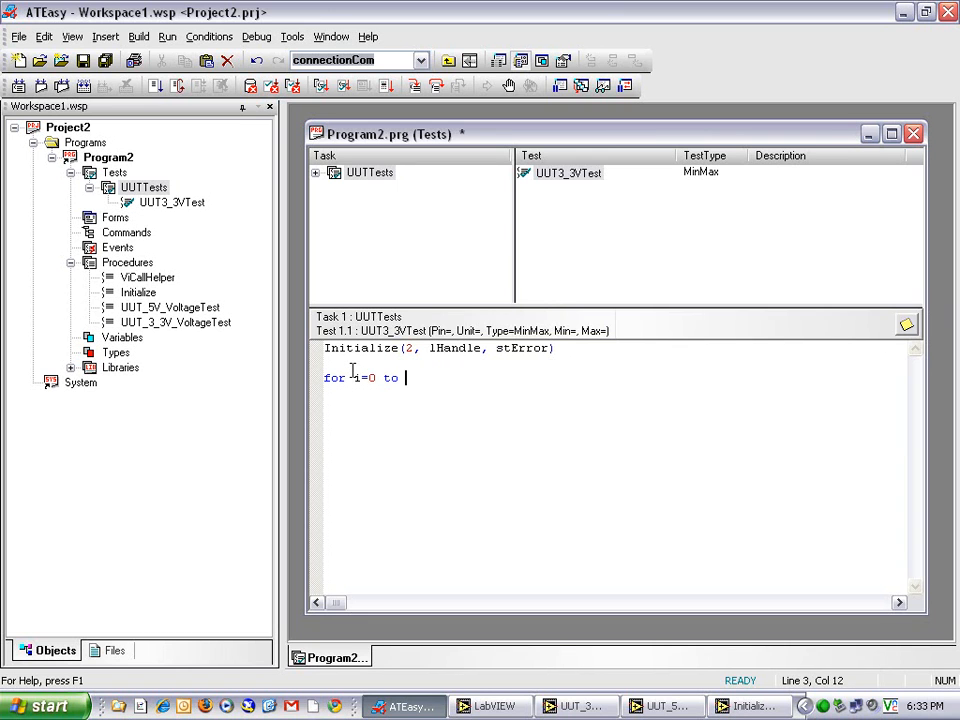
text(9)
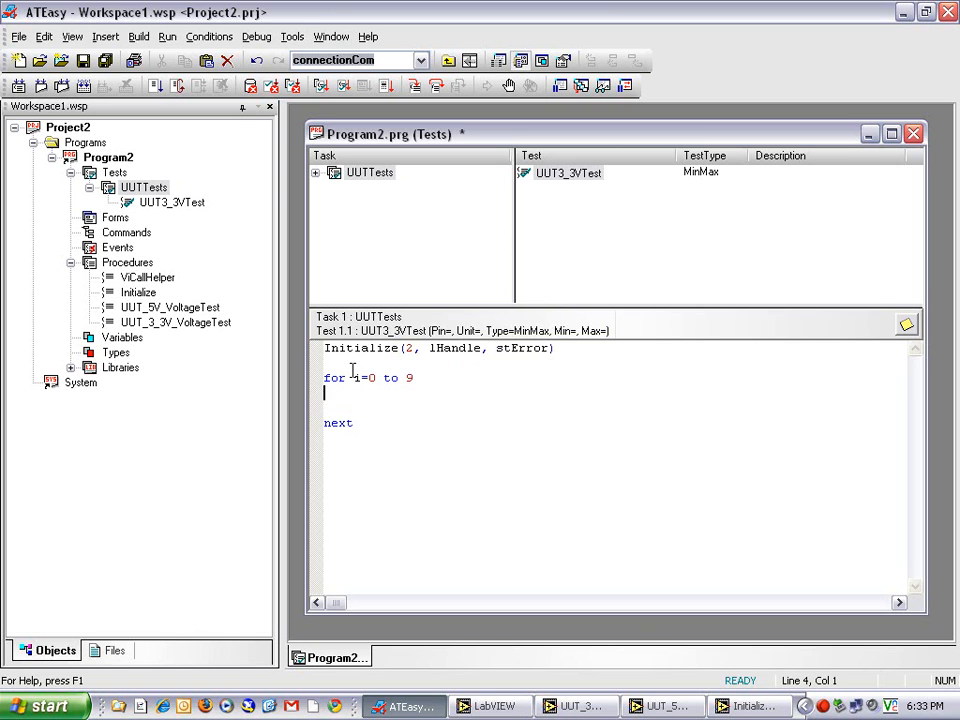
text(u)
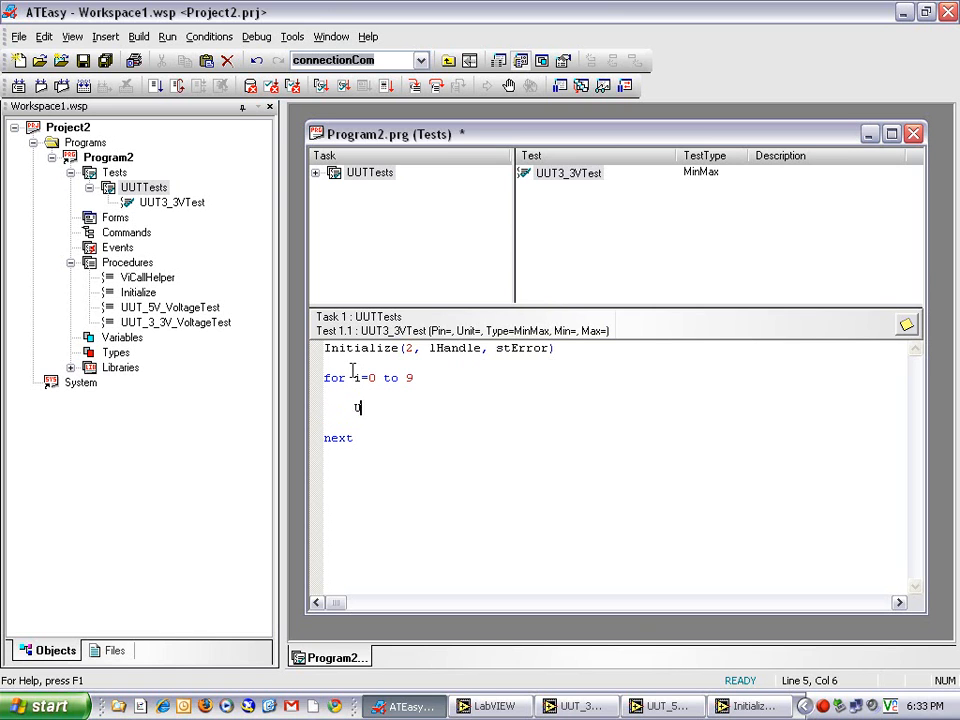
text(UT_3_)
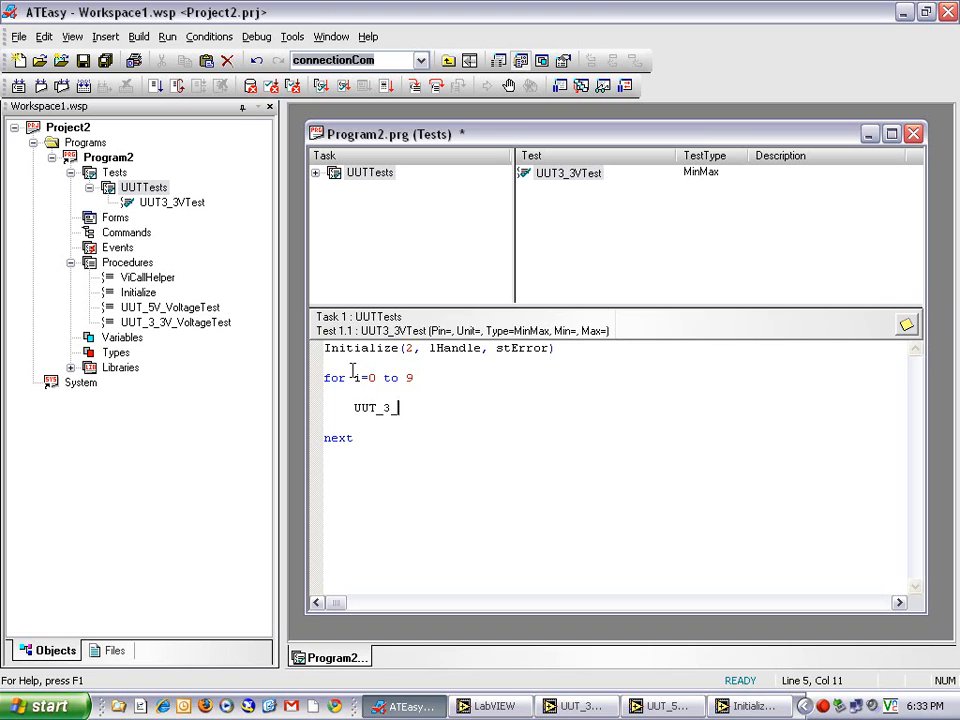
text(3V_Voltag)
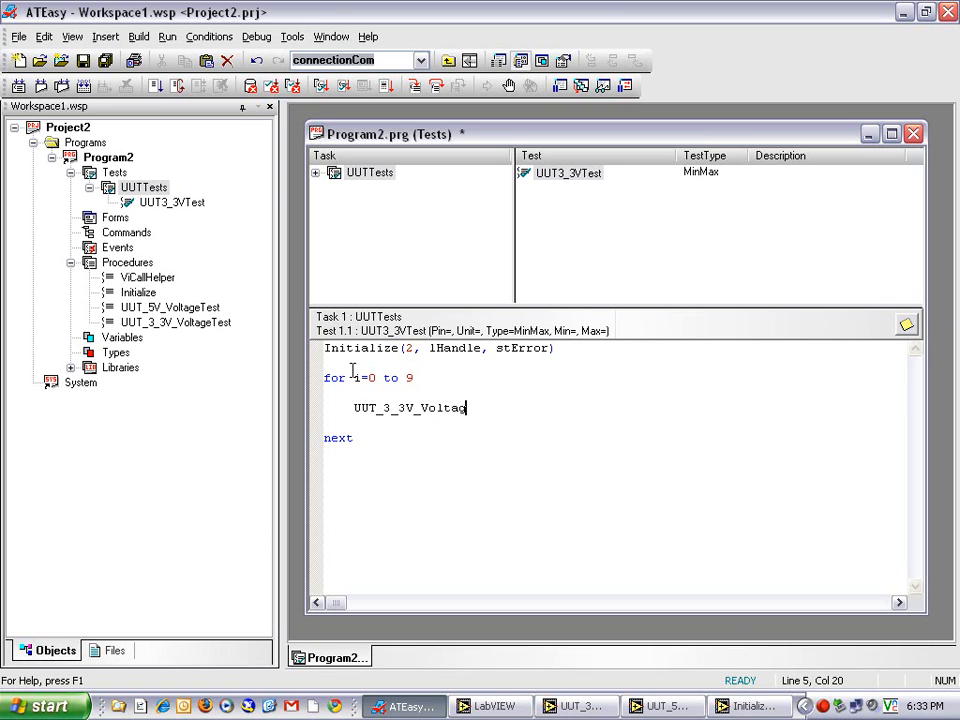
text(eTest(lHandle,)
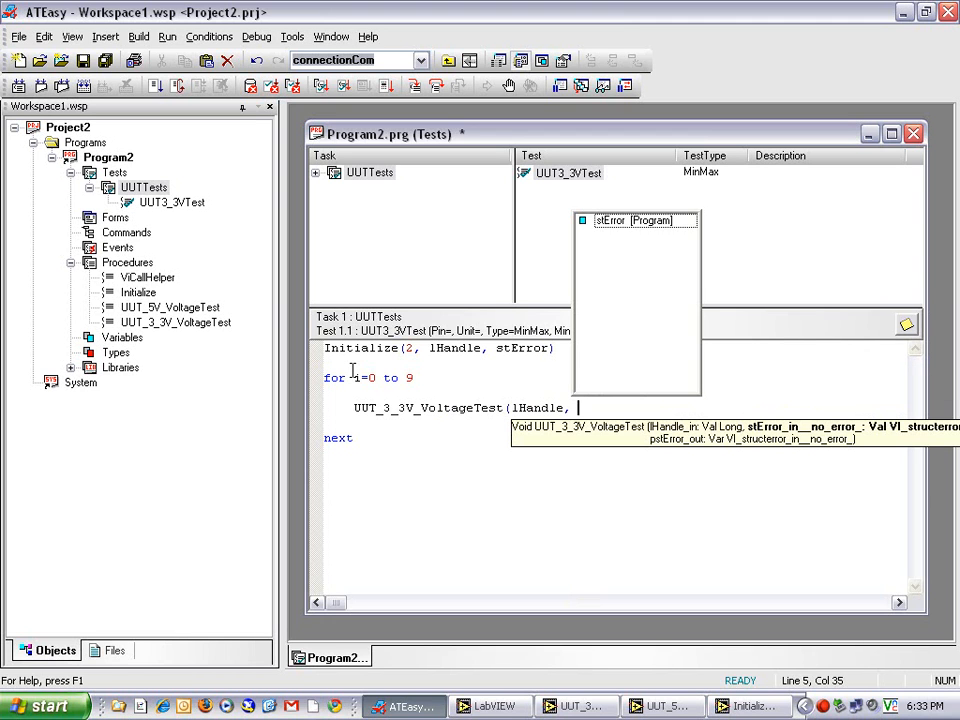
text(stError, l)
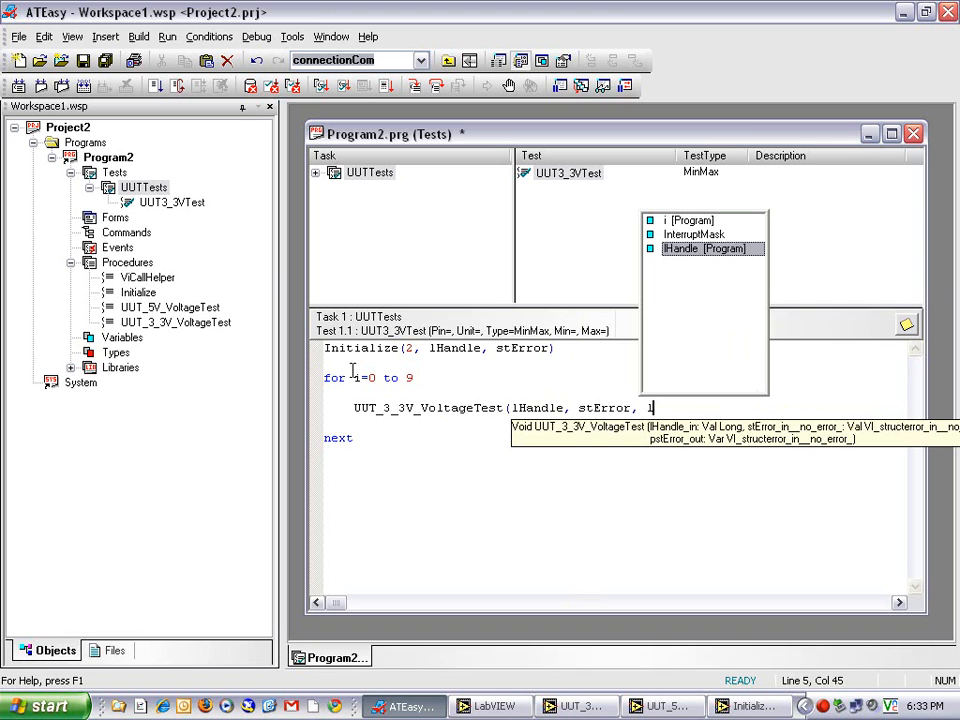
text(Handle, dResult)
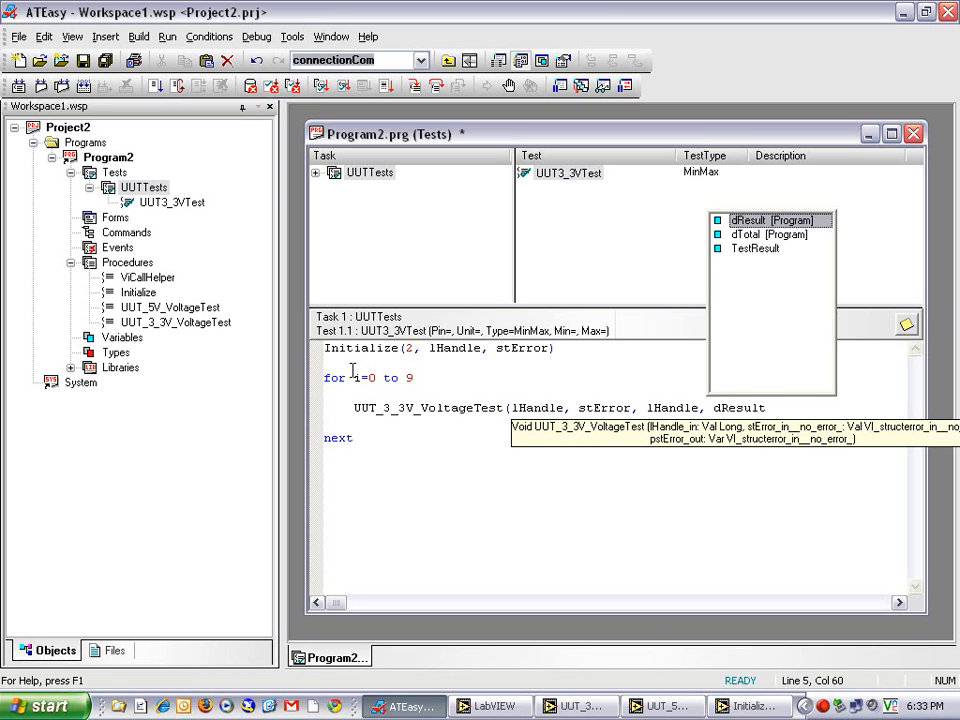
text(,)
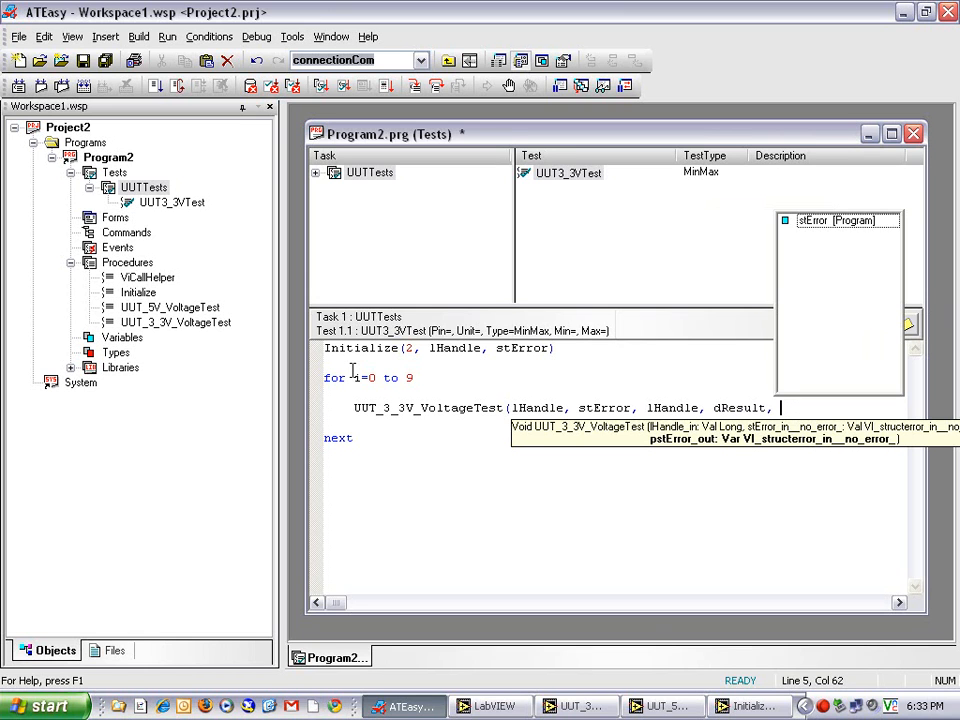
text(stEr)
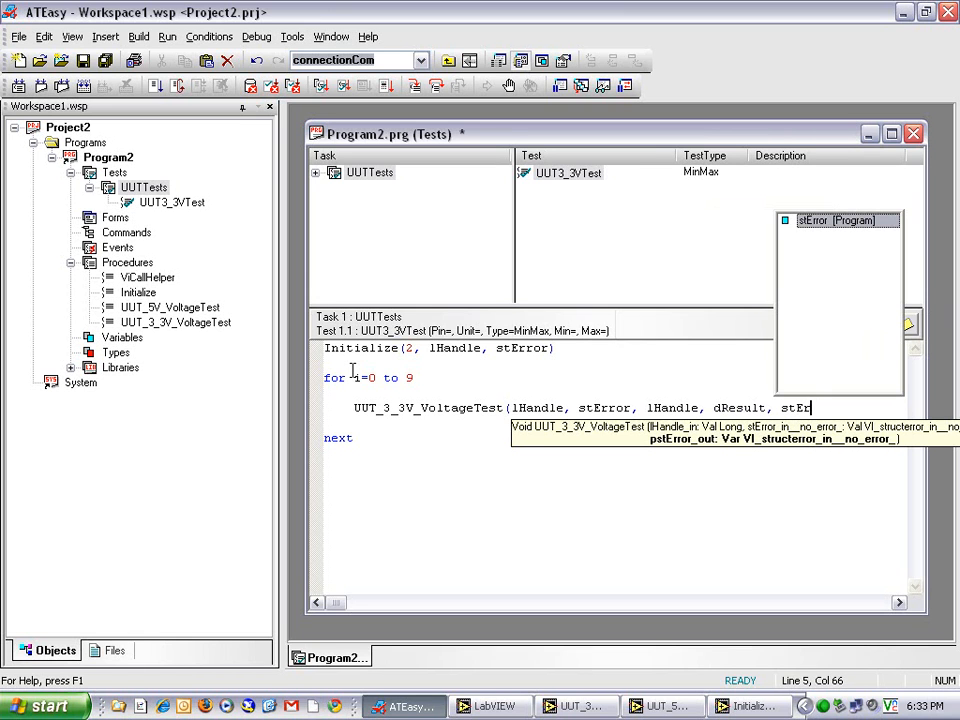
text(ror)
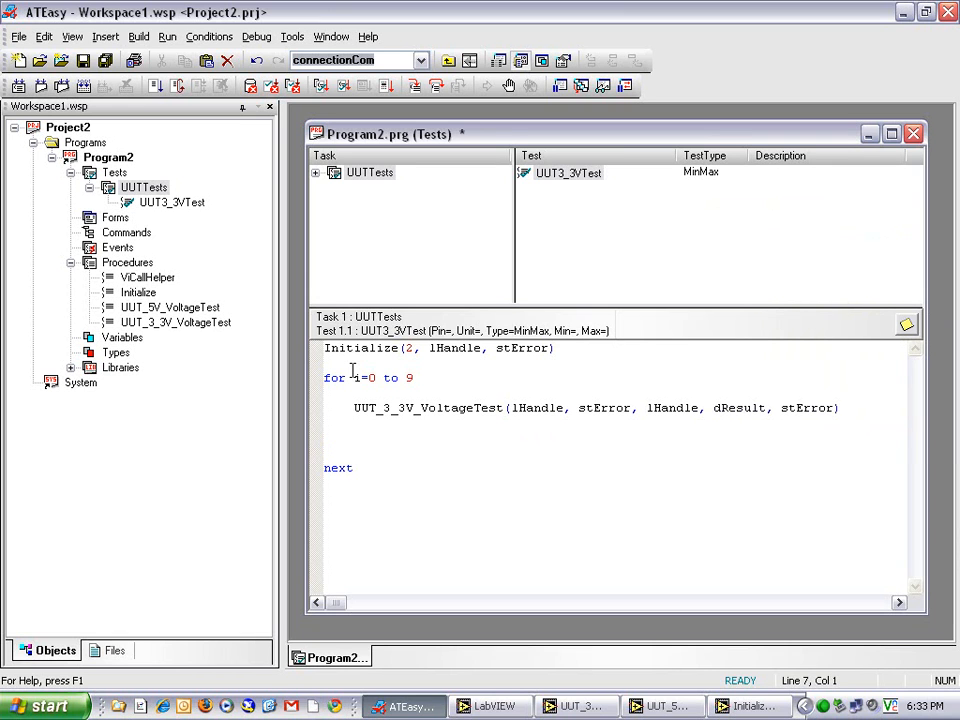
Accumulate dTotal = dResult + dTotal in the loop and set TestResult = dTotal/10 after it.
click(352, 438)
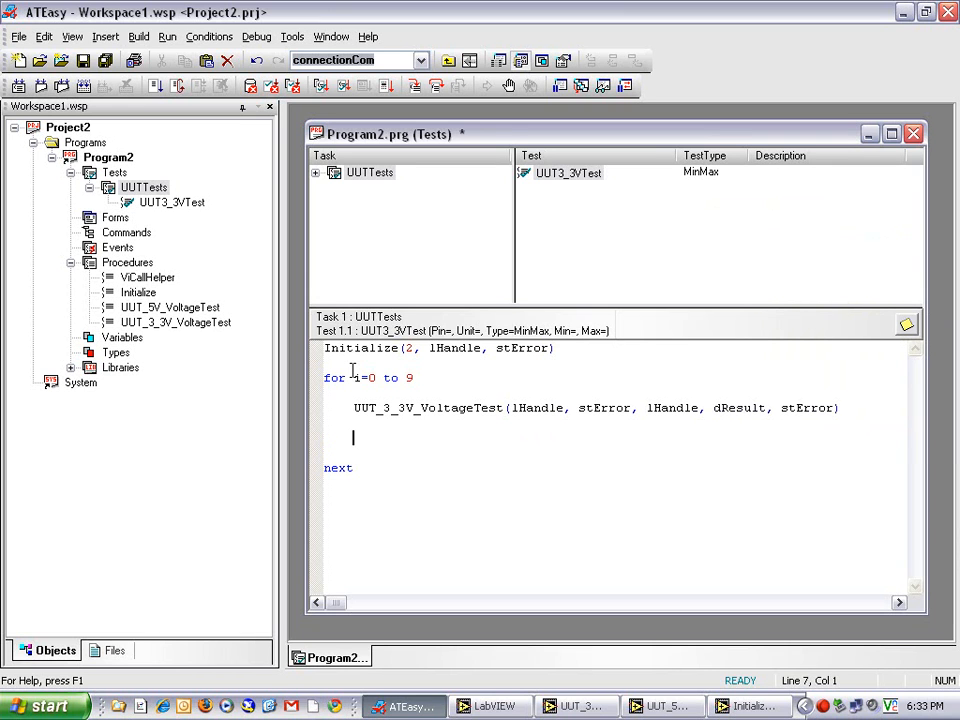
text(dTot)
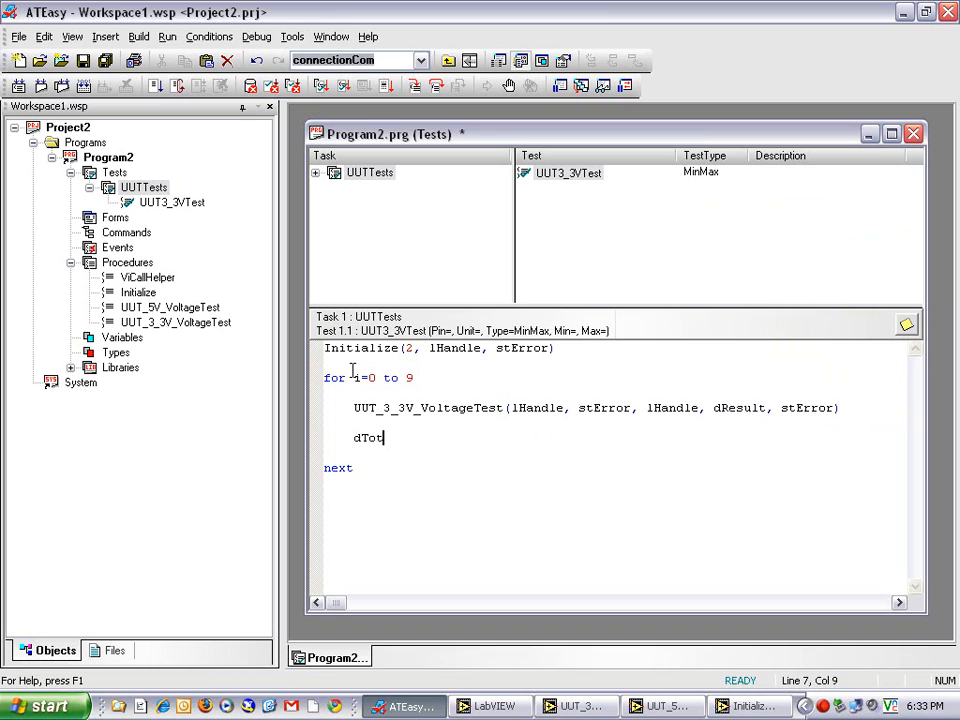
text(al = dresult)
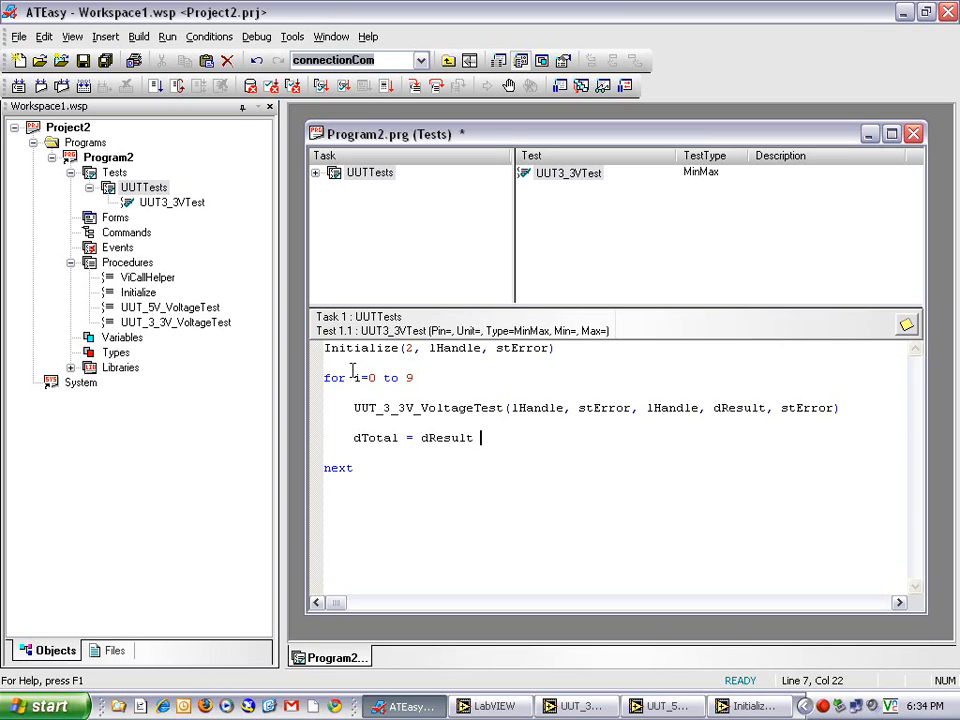
text(+ d)
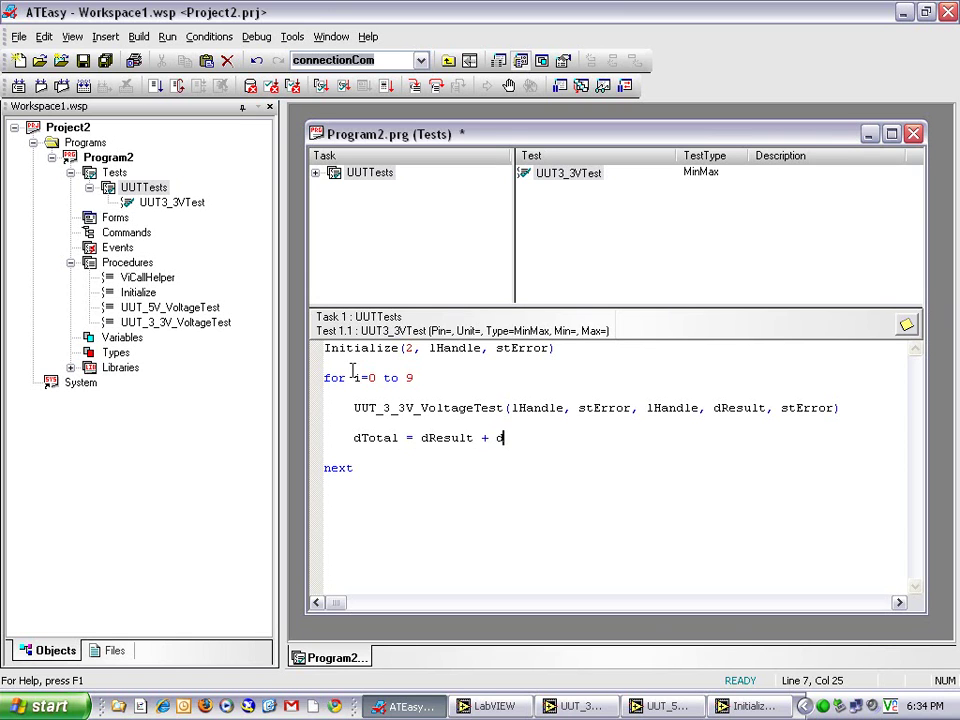
text(Total)
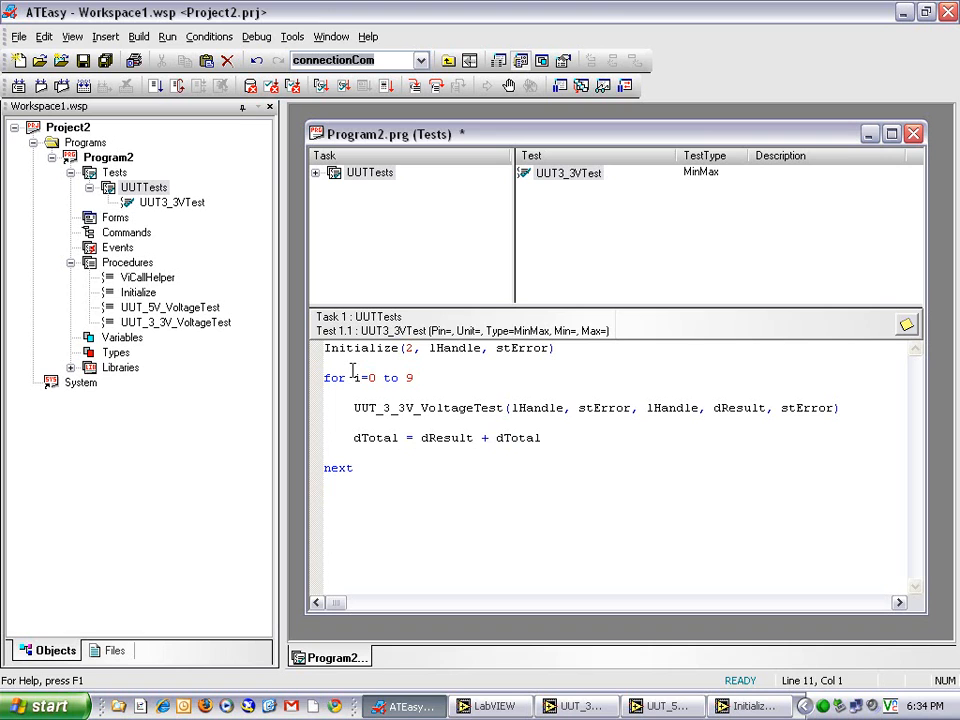
text(TestResul)
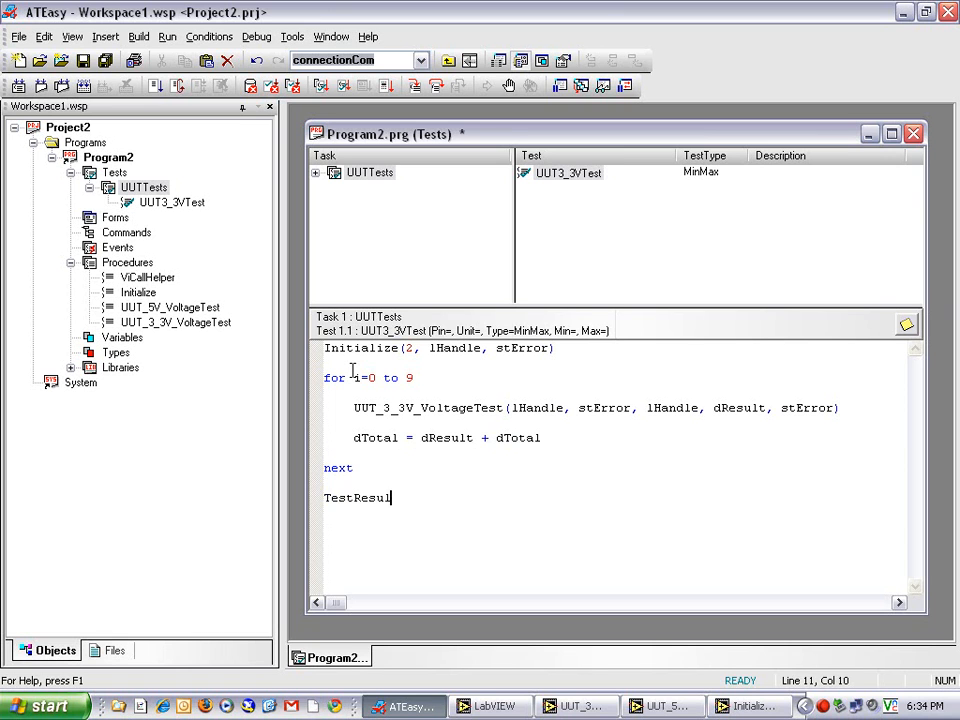
text(t =)
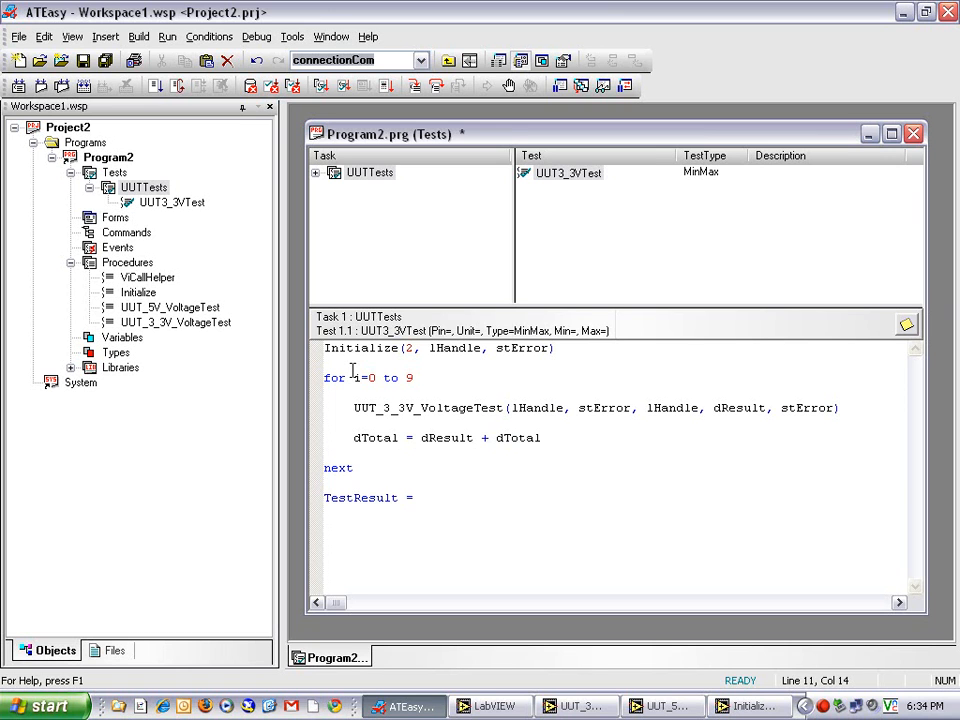
text(dTotal/10)
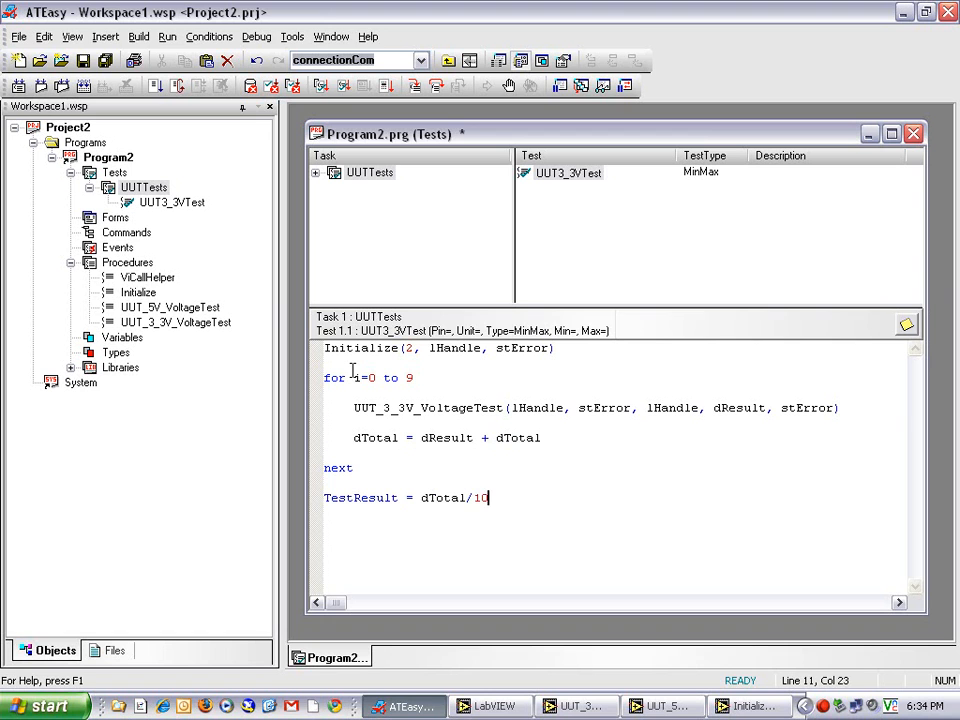
mouse_move(188, 158)
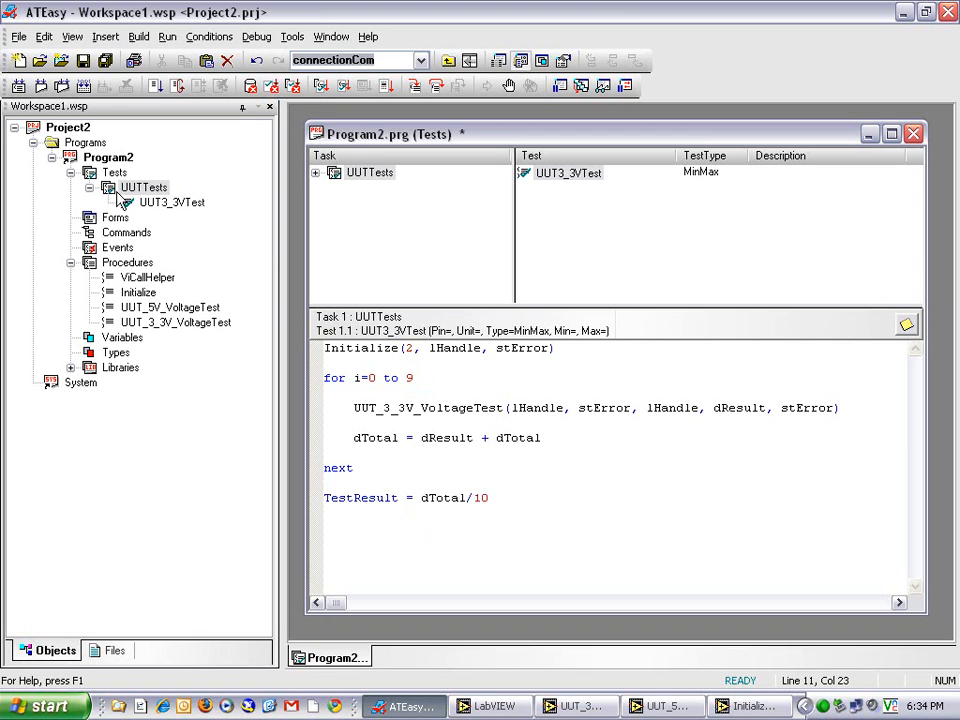
Duplicate UUT3_3VTest as UUT5VTest and change its call to UUT_5V_VoltageTest.
click(172, 202)
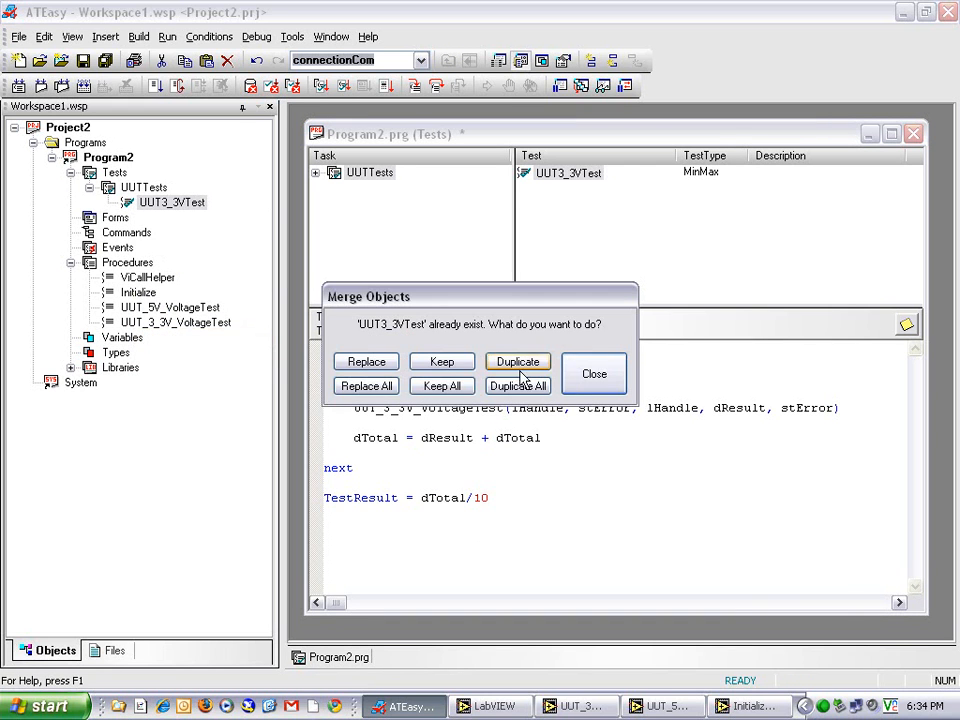
click(516, 360)
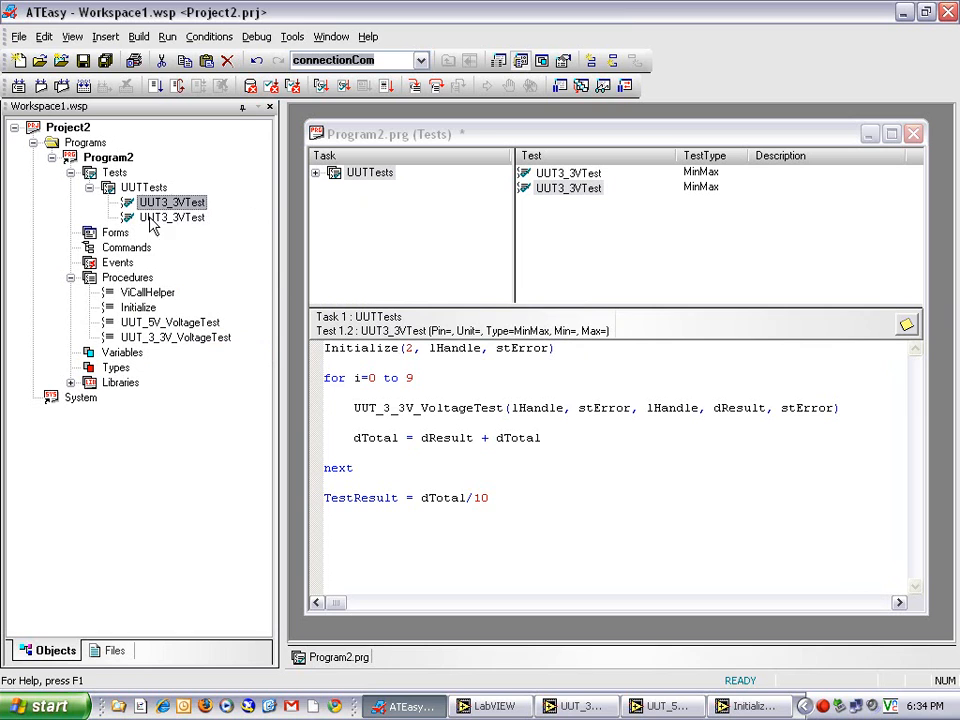
click(172, 216)
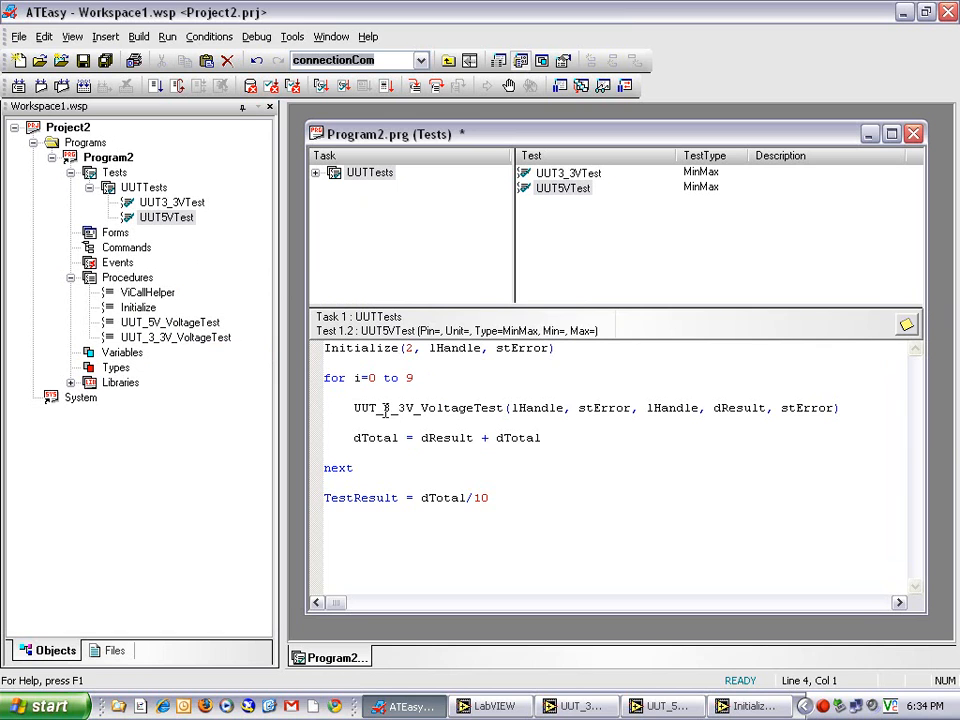
double_click(392, 408)
text(5)
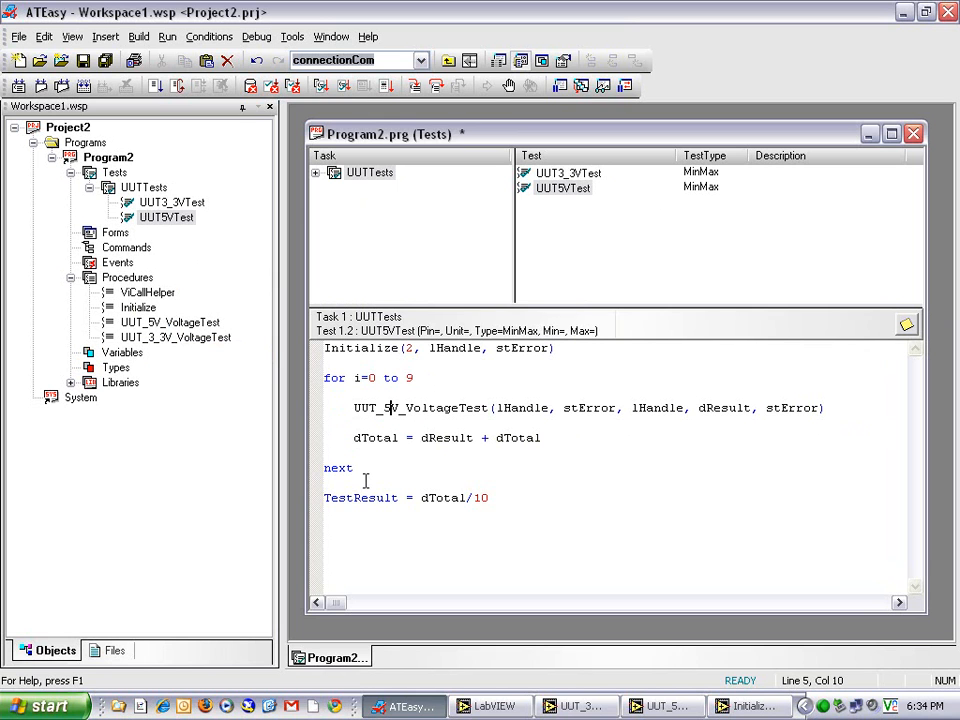
right_click(166, 216)
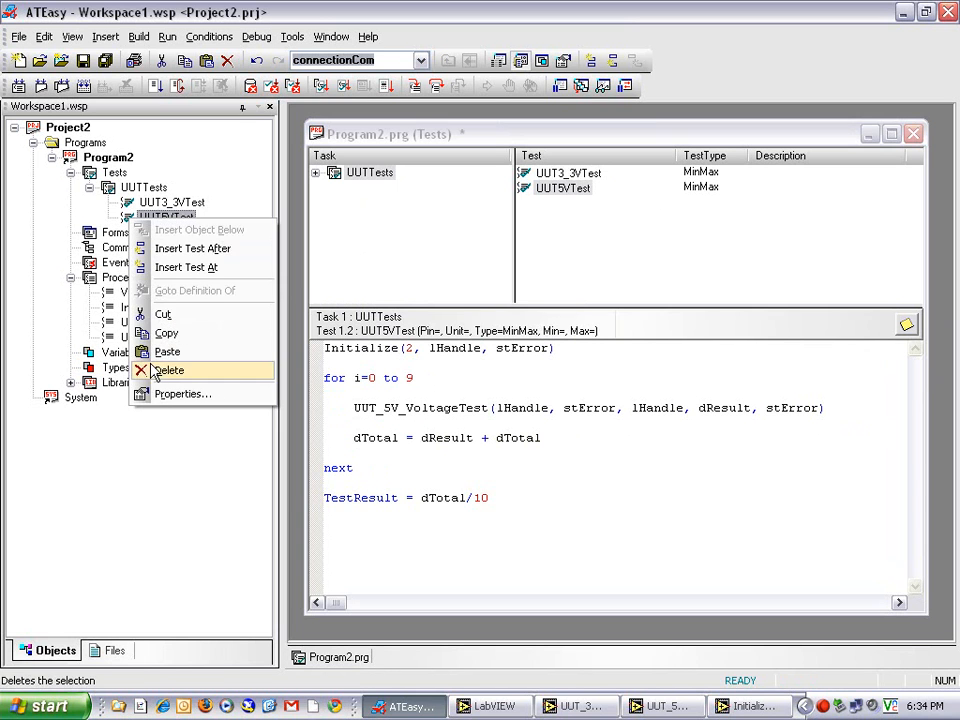
Set UUT3_3VTest properties to Min 3.1, Max 3.4, description 'UUT 3.3V Test'.
click(184, 392)
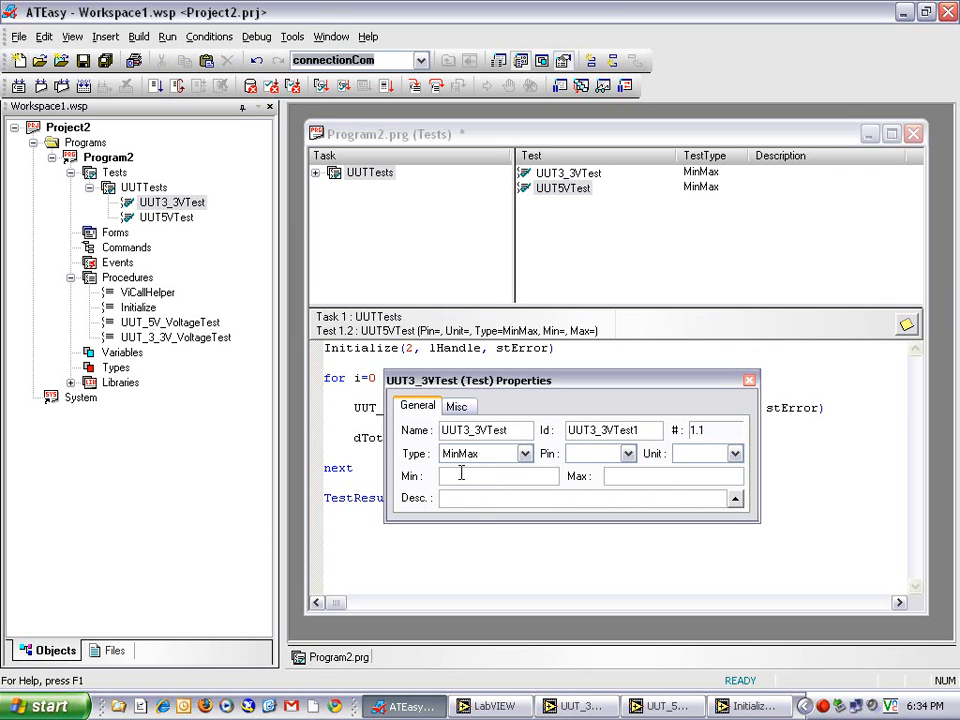
click(496, 476)
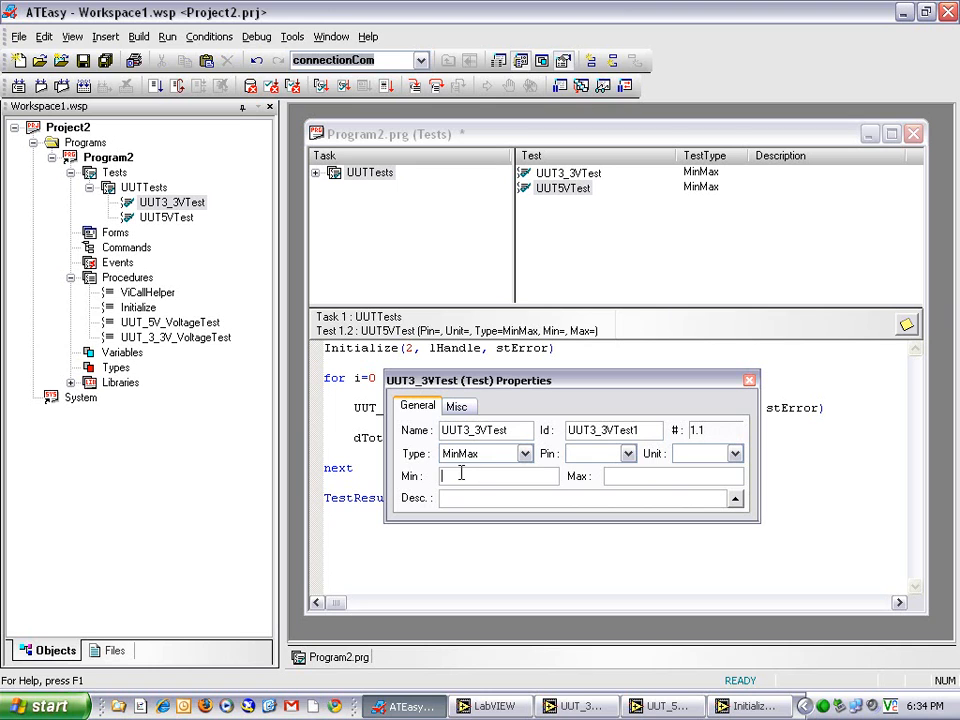
text(3.1)
click(674, 476)
text(3.4)
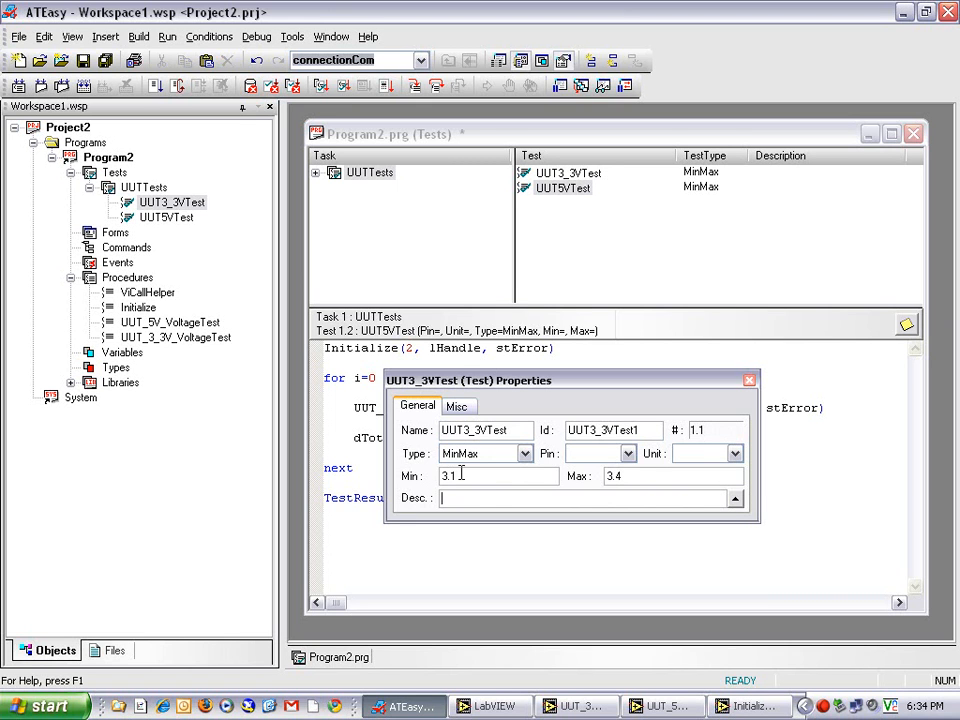
text(UUT)
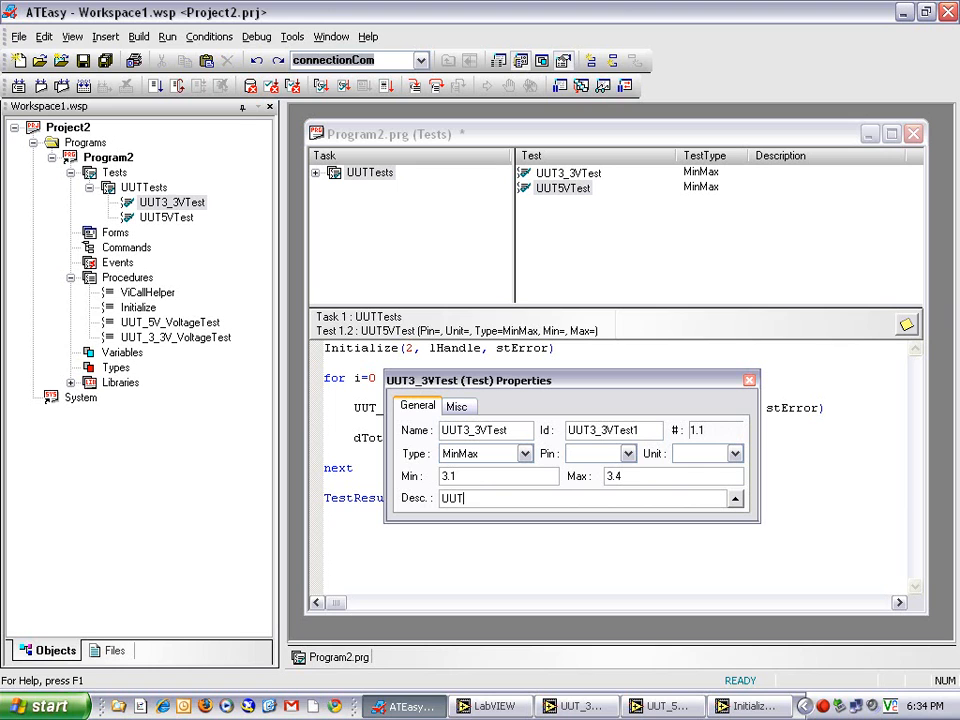
text(3.3V T)
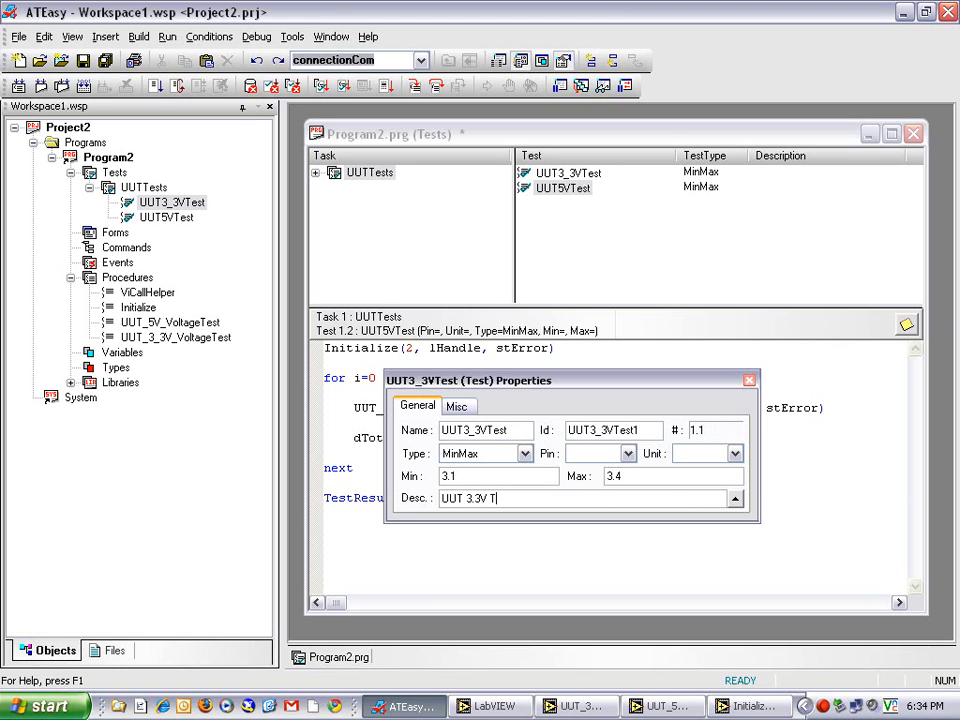
text(est)
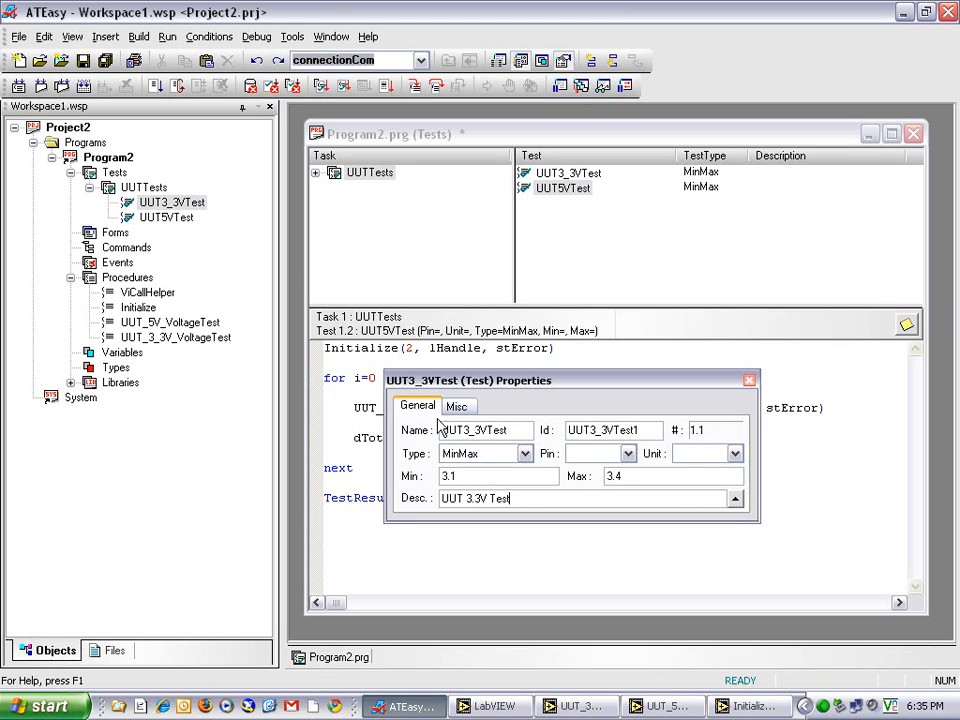
mouse_move(740, 404)
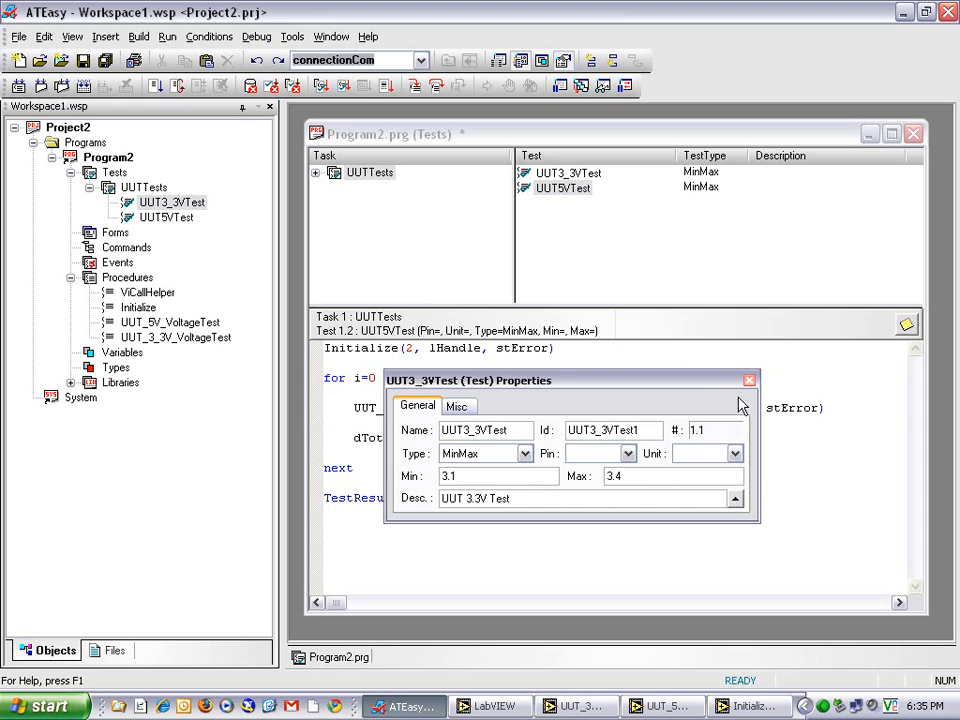
right_click(172, 202)
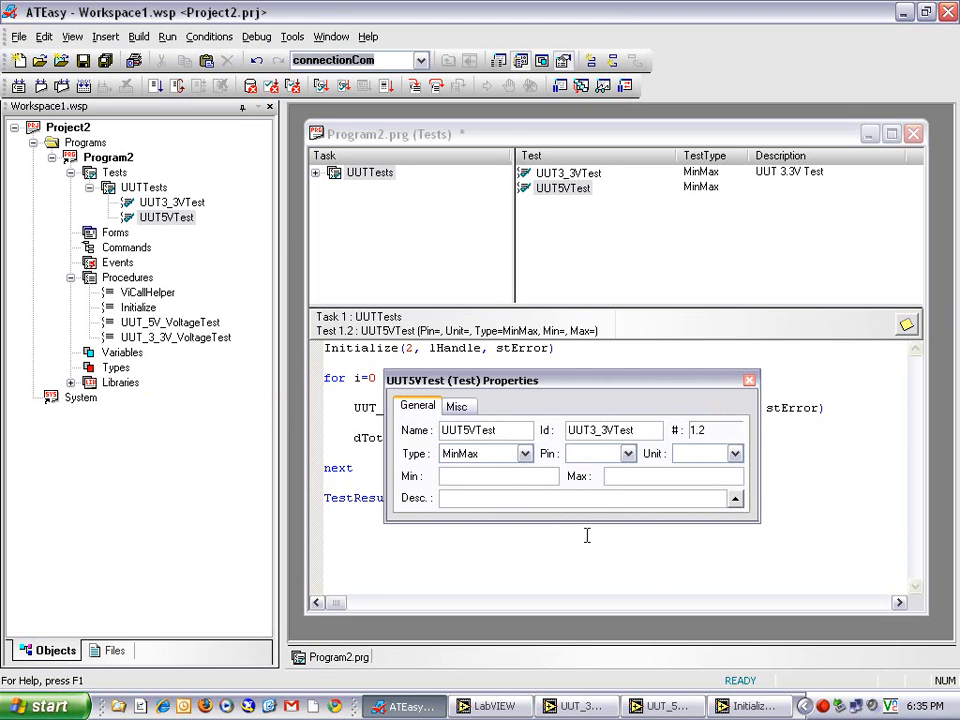
Set UUT5VTest properties to Min 4.8, Max 5.2, description 'UUT 5V Test'.
text(4.8)
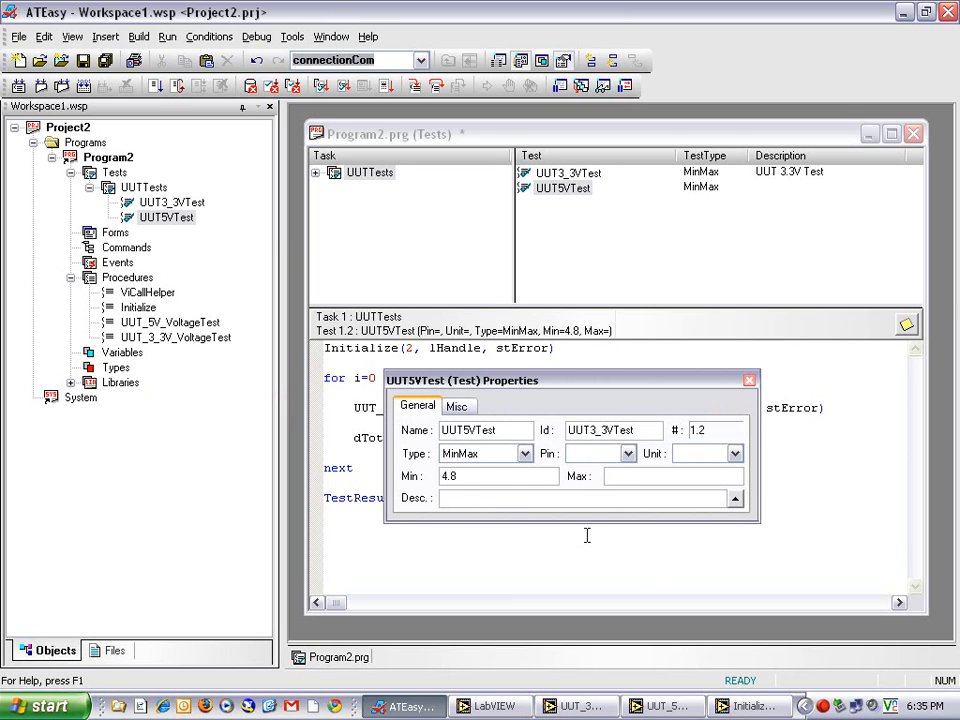
text(5.2)
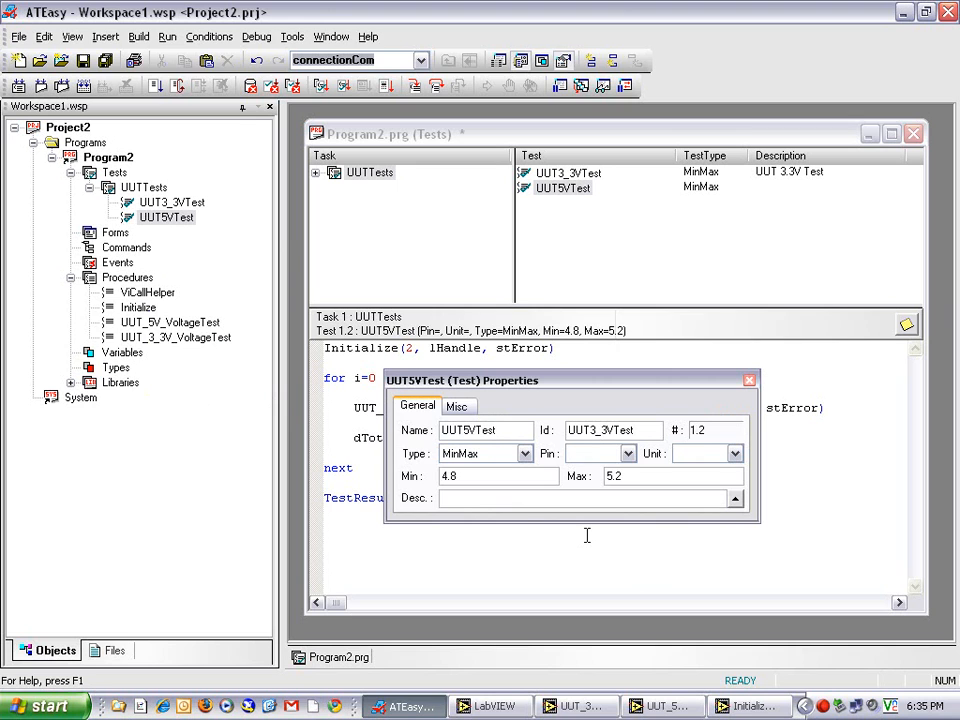
text(UUT 5)
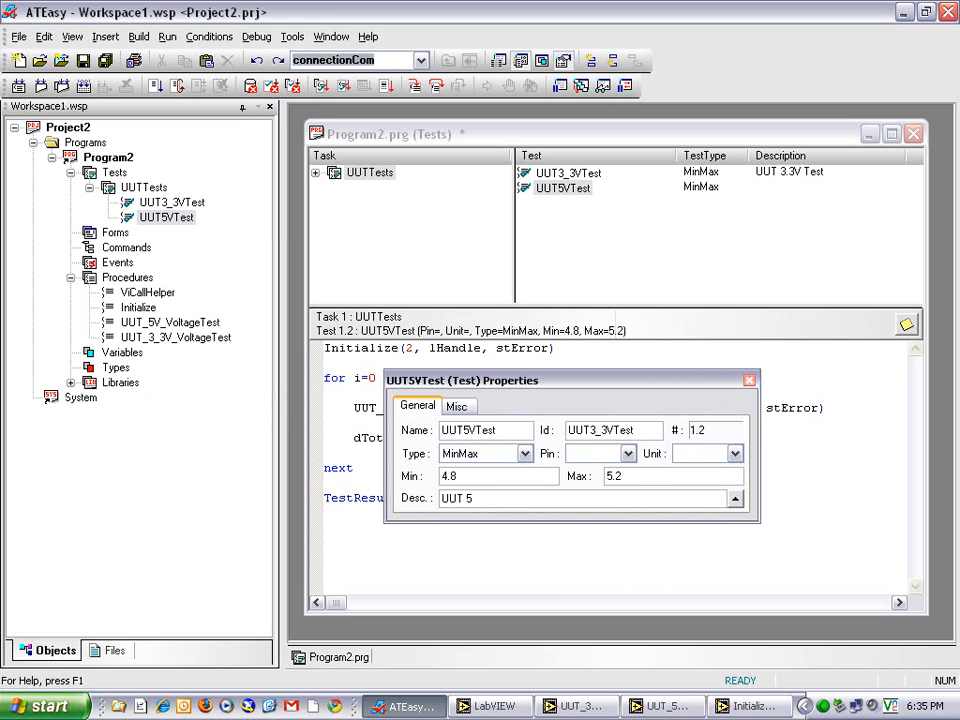
text(V)
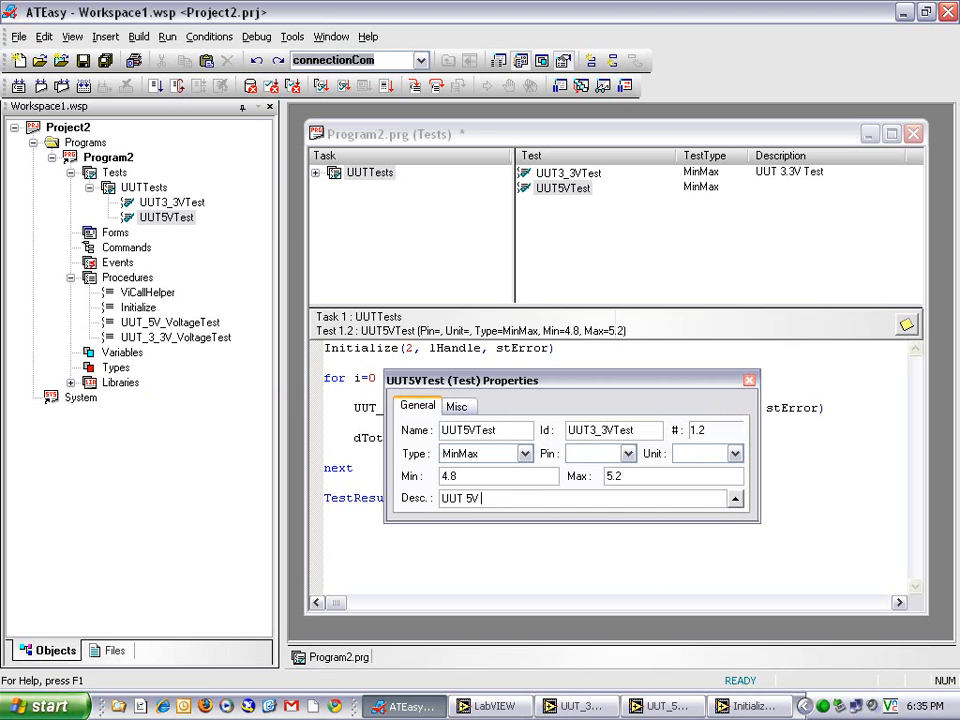
text(Test)
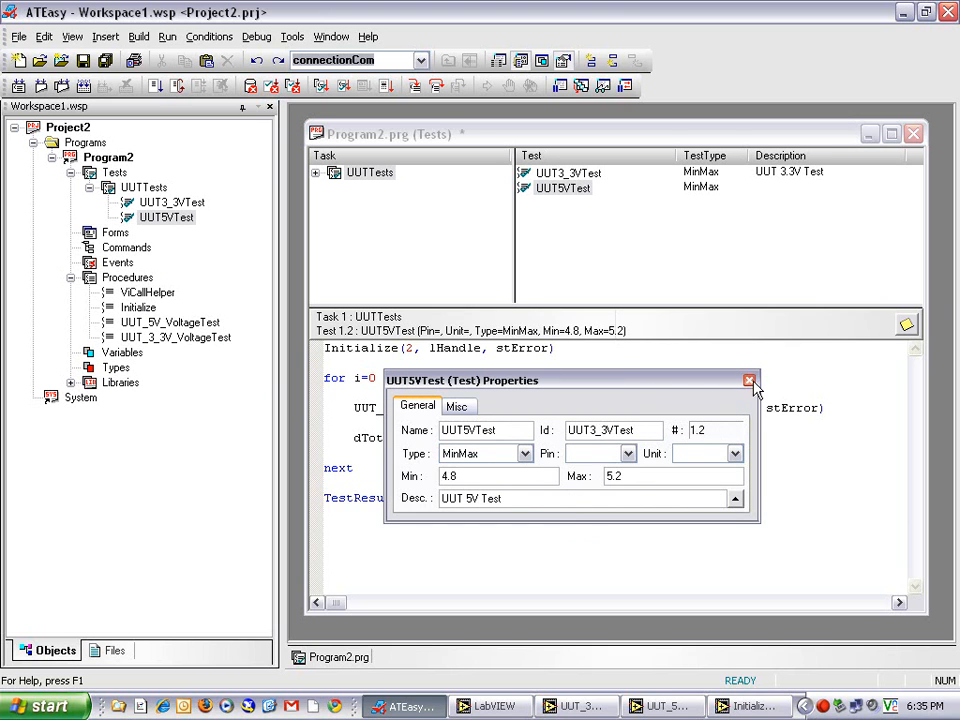
click(748, 380)
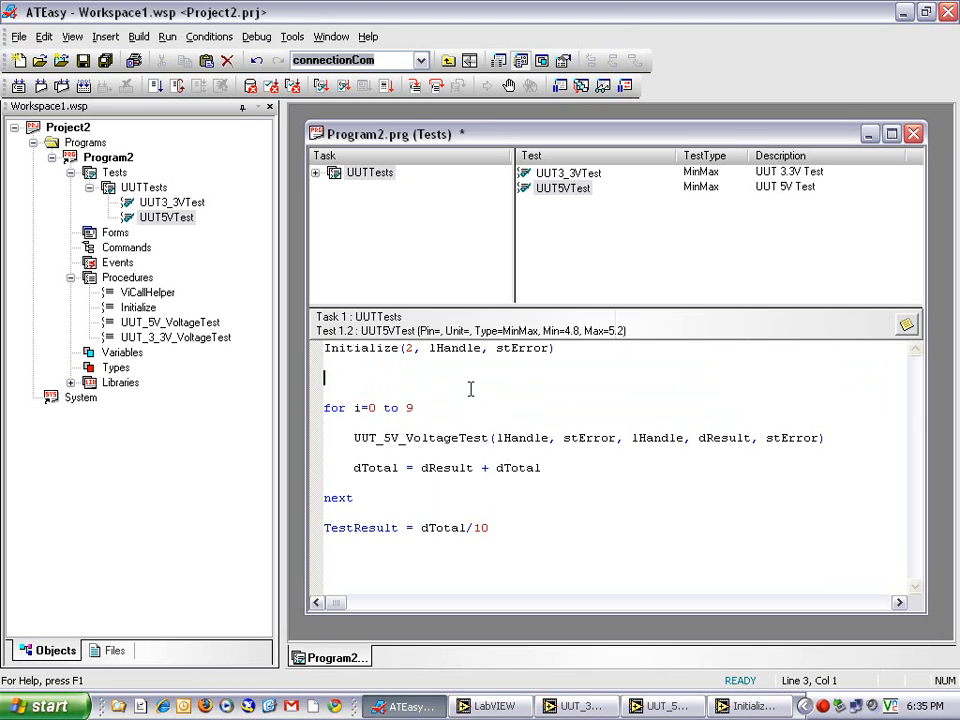
Add dTotal=0 before the loop and run the program.
text(dTot)
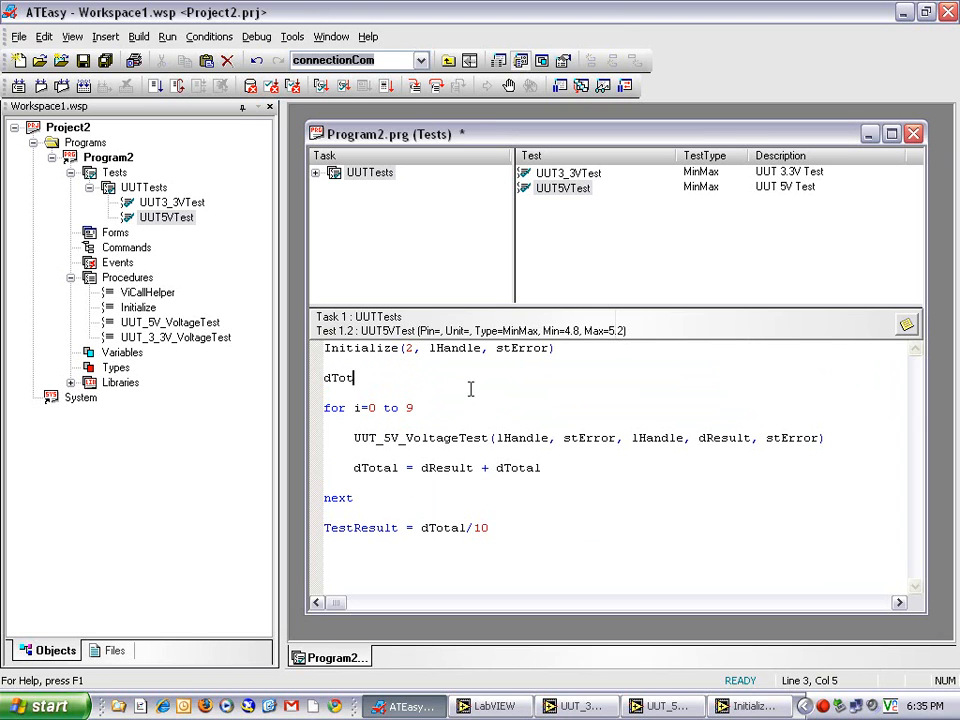
text(al=0)
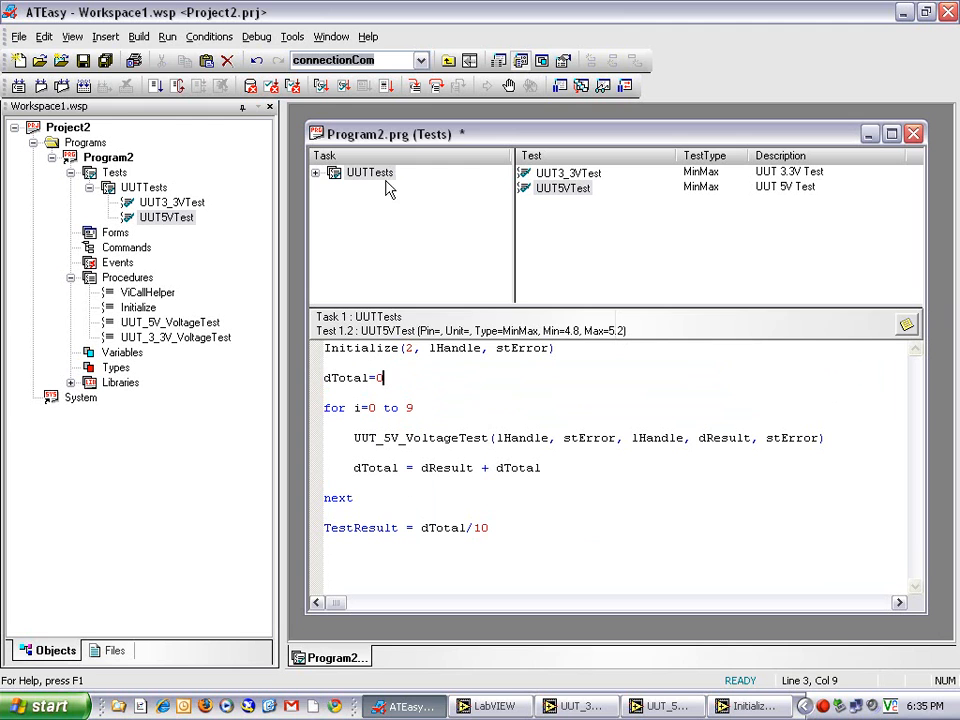
click(166, 36)
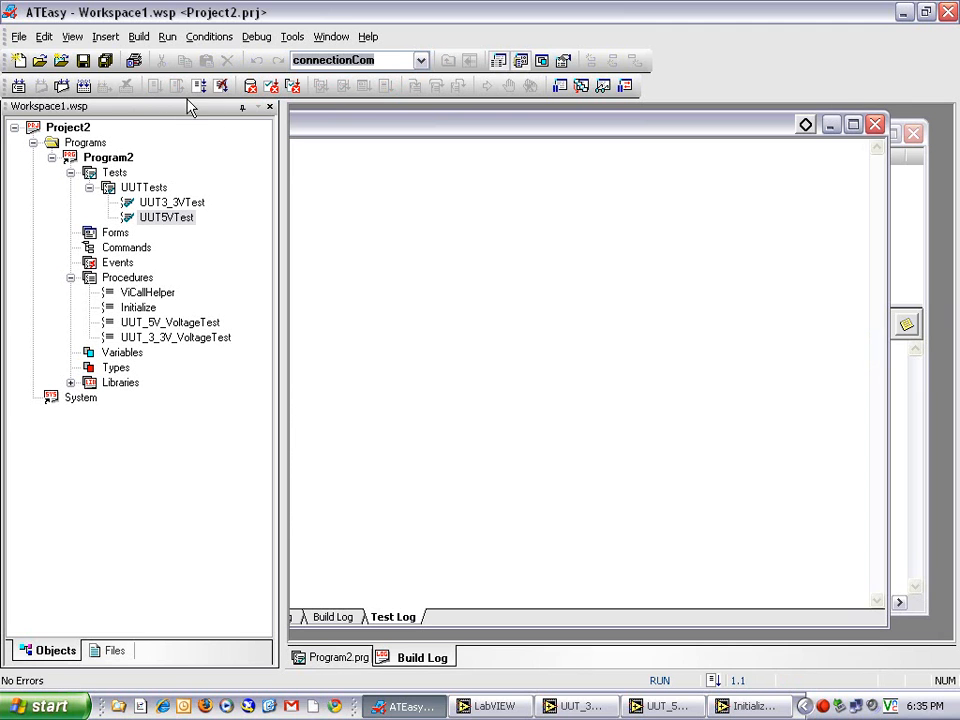
Show the Test Log maximized, listing UUT3_3VTest 3.3192 and UUT5VTest 4.9666 passing.
click(168, 36)
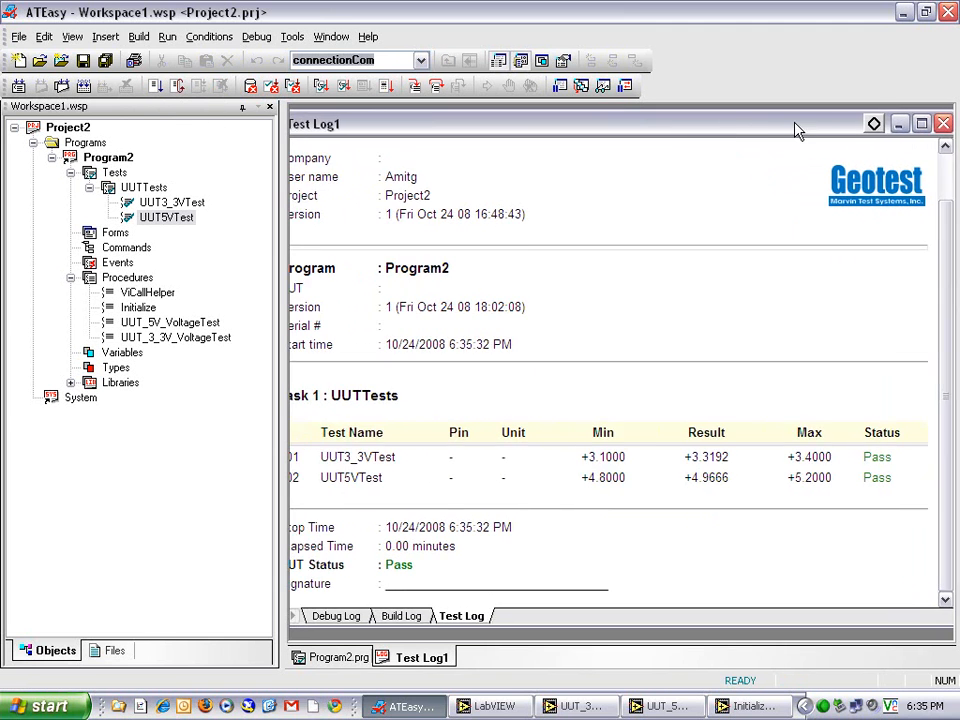
click(920, 124)
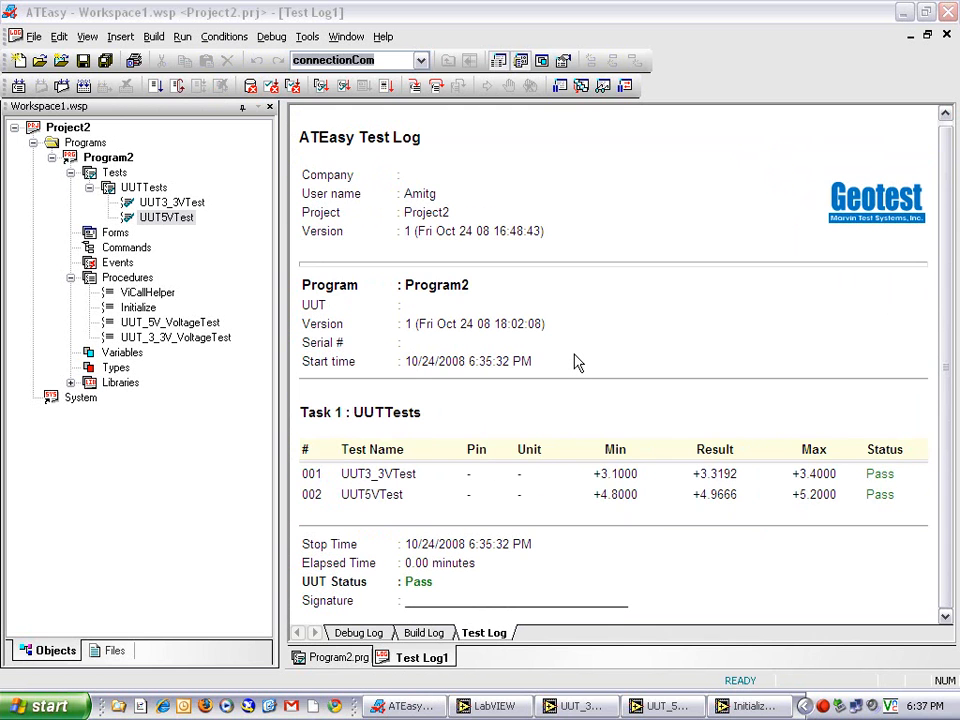